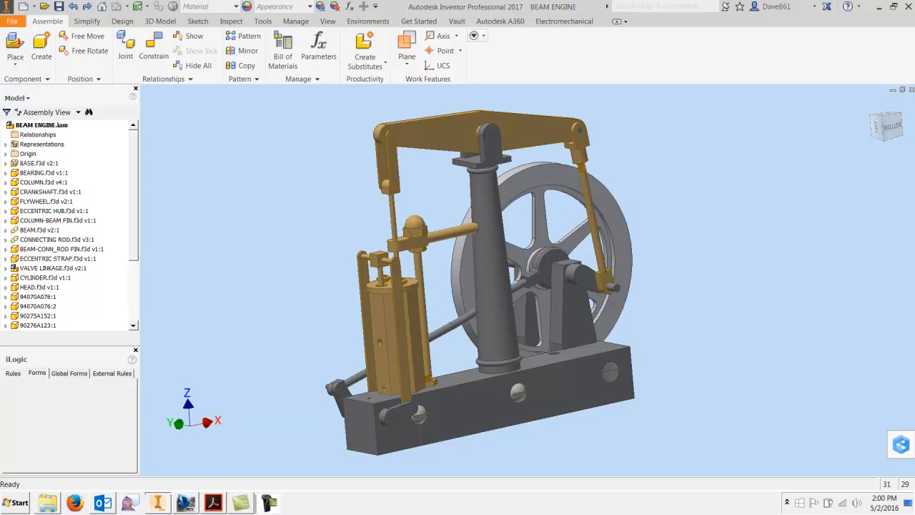
mouse_move(795, 247)
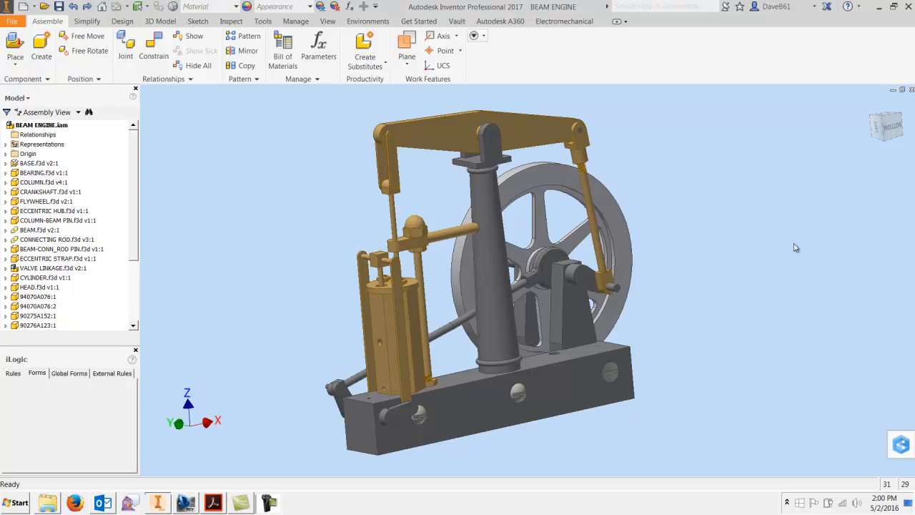
- Show Inventor's File export options for the beam engine assembly, including 3D PDF
left_click(37, 326)
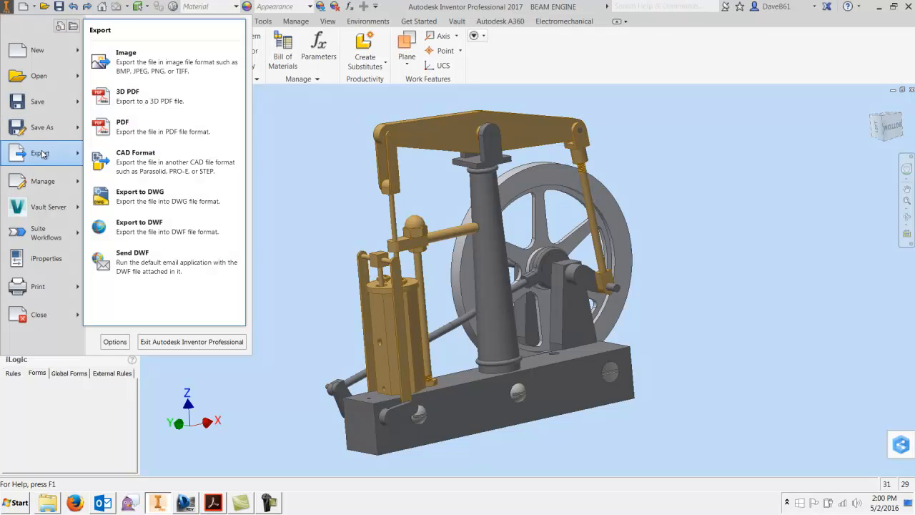
mouse_move(140, 96)
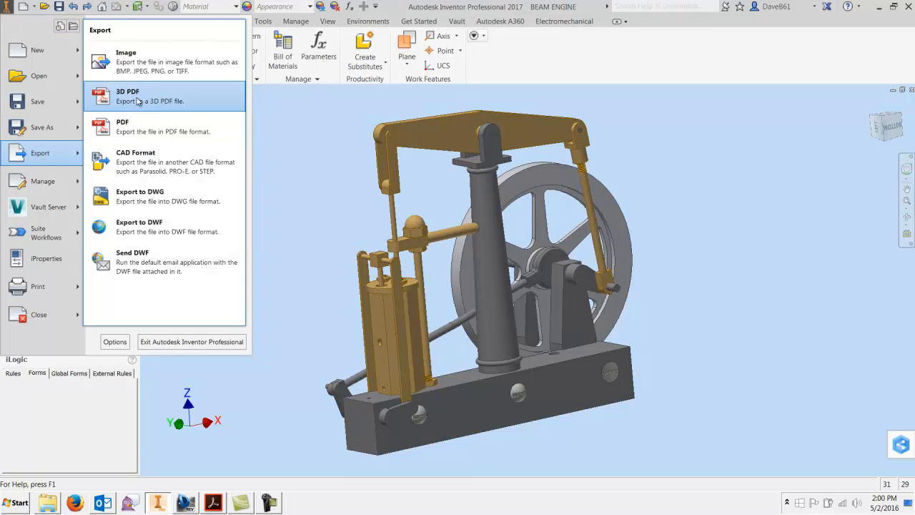
mouse_move(155, 100)
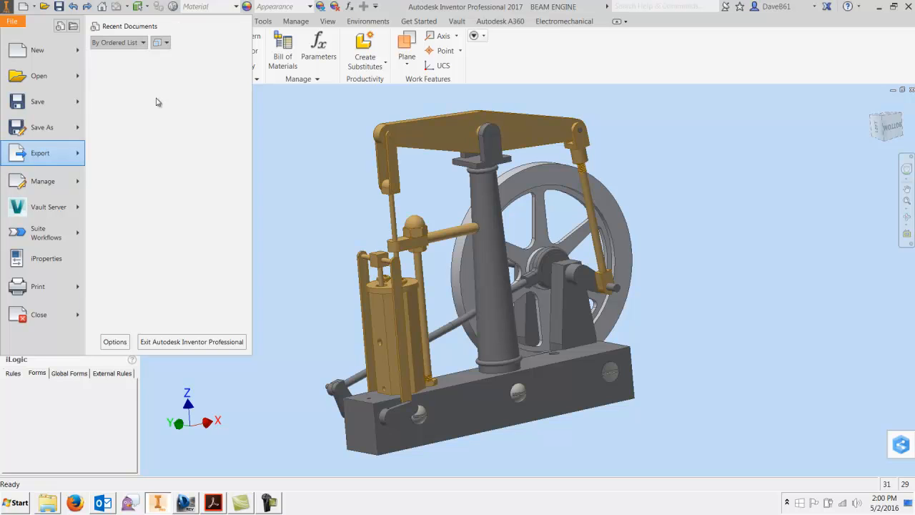
- Start the 3D PDF export and toggle the Subject, Author and design tracking properties
left_click(40, 152)
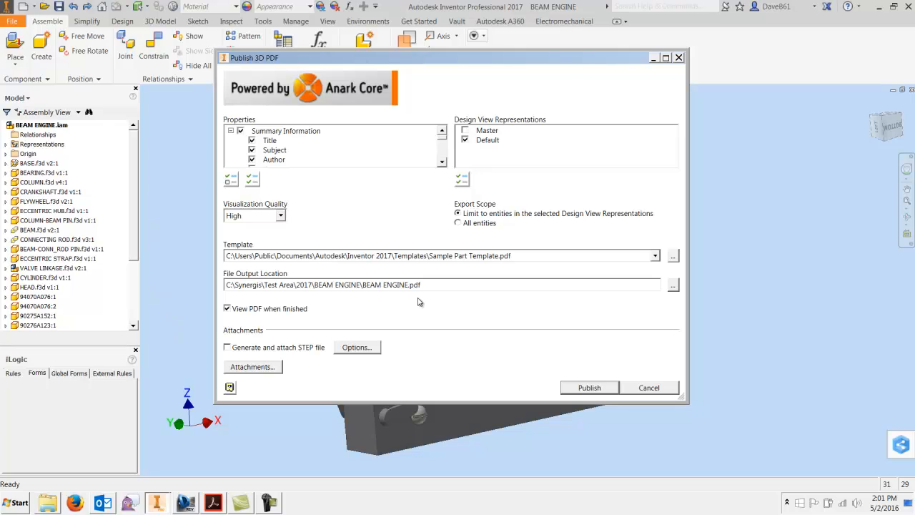
mouse_move(478, 355)
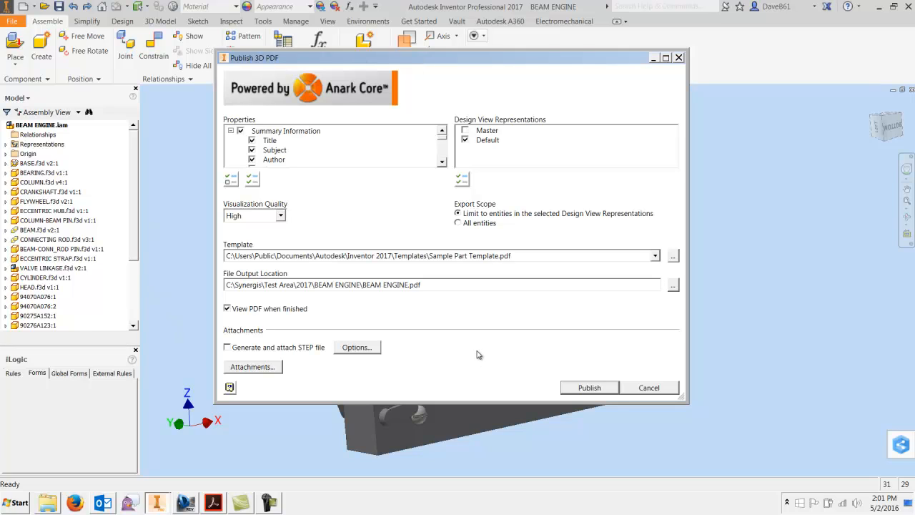
mouse_move(466, 360)
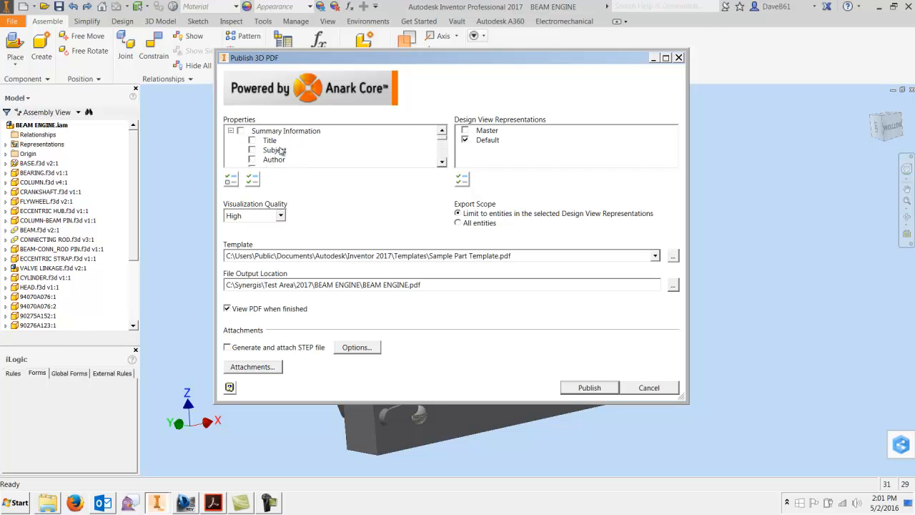
left_click(250, 140)
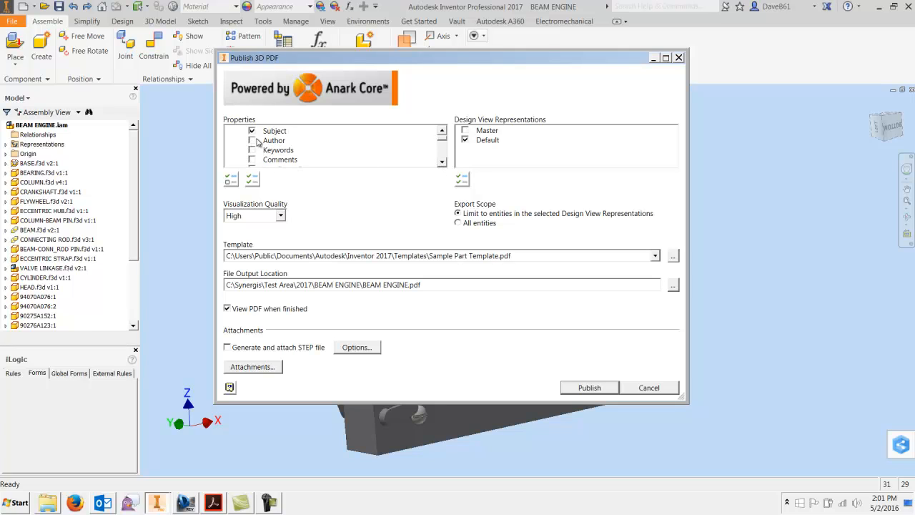
left_click(252, 140)
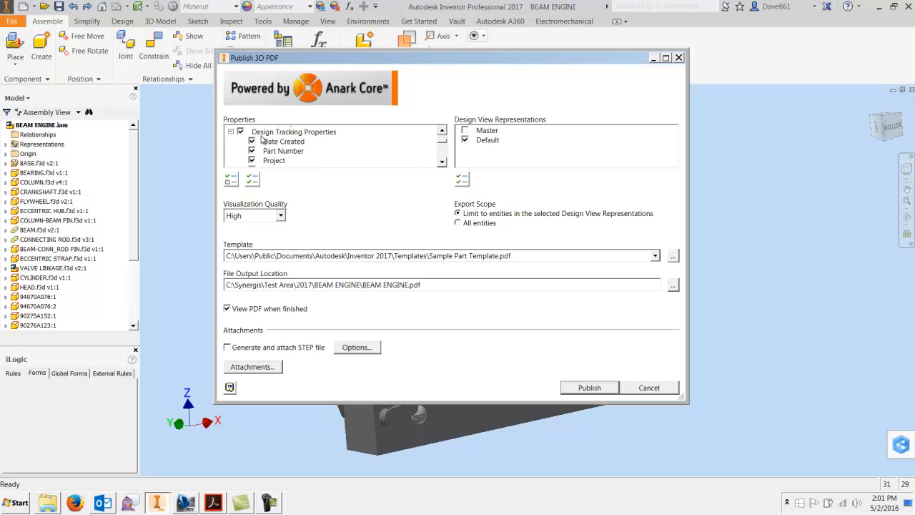
left_click(240, 132)
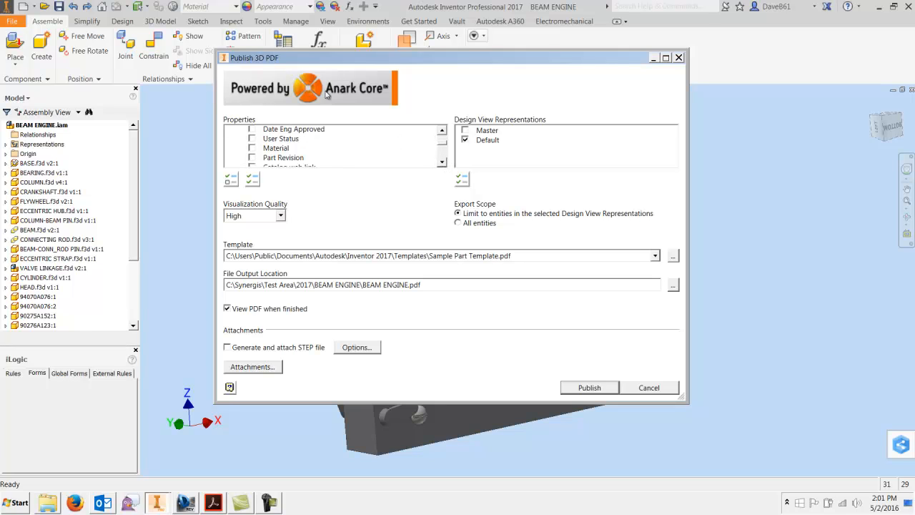
mouse_move(339, 97)
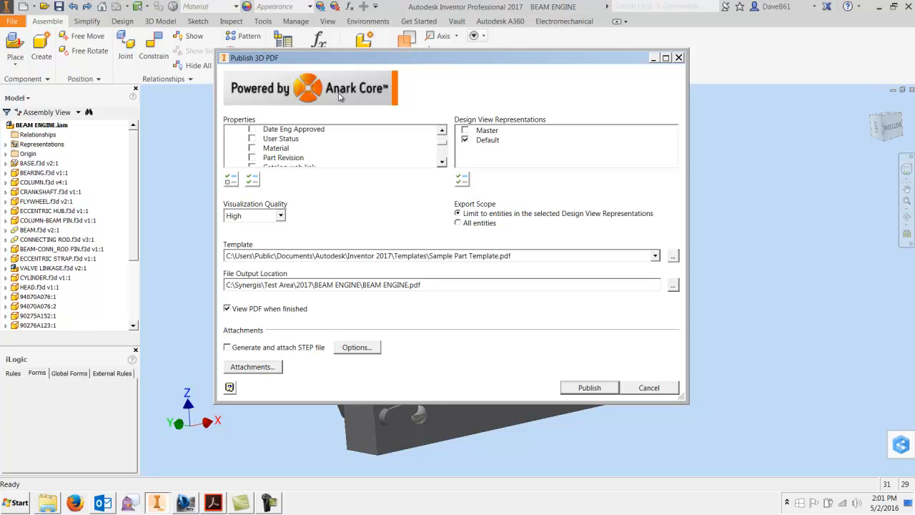
mouse_move(402, 119)
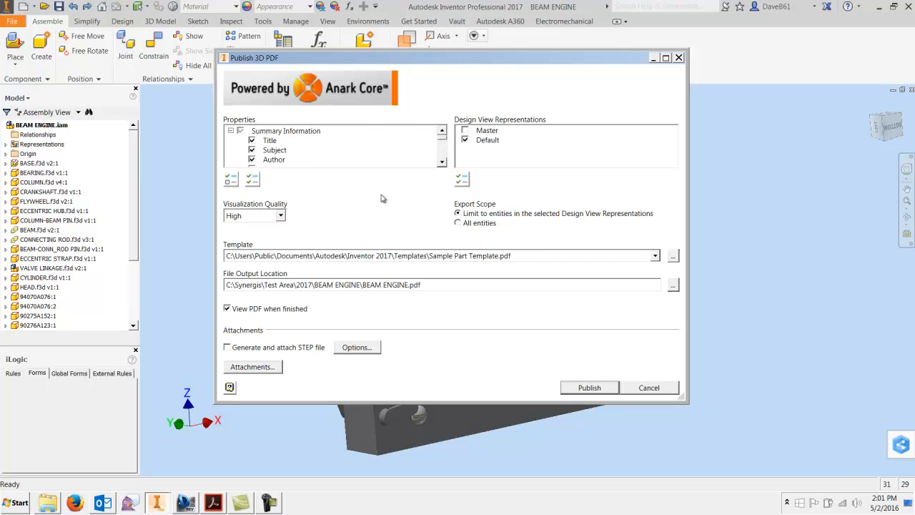
mouse_move(382, 209)
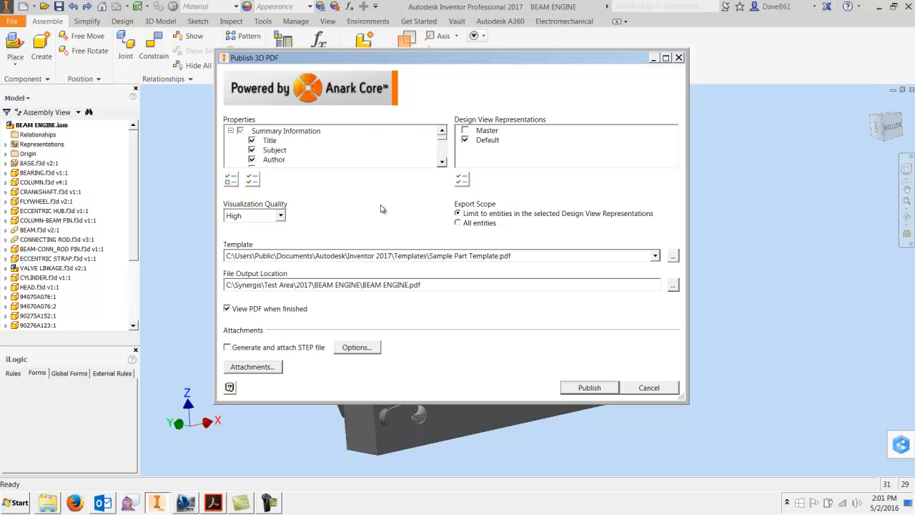
mouse_move(465, 103)
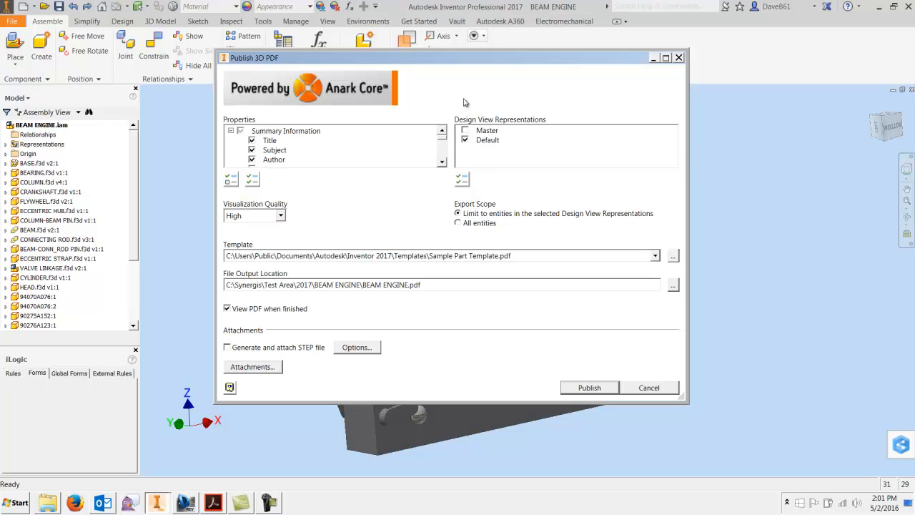
mouse_move(506, 128)
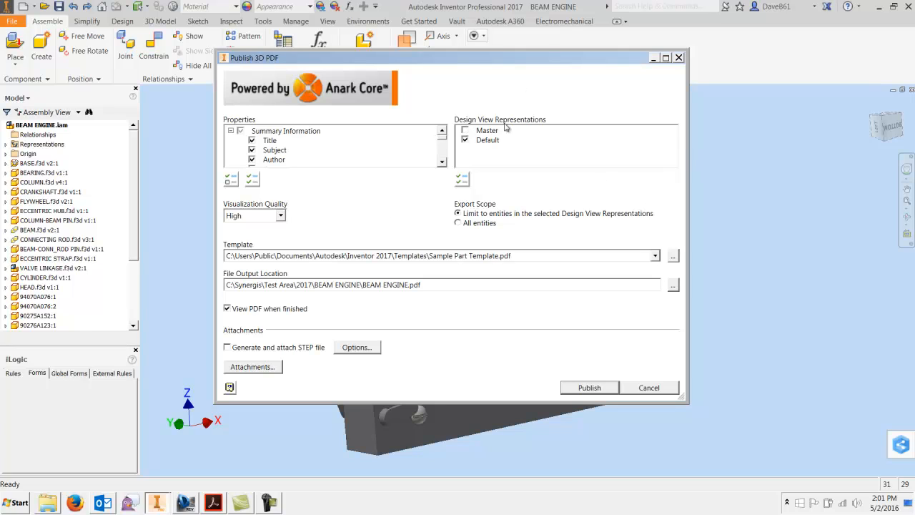
mouse_move(417, 218)
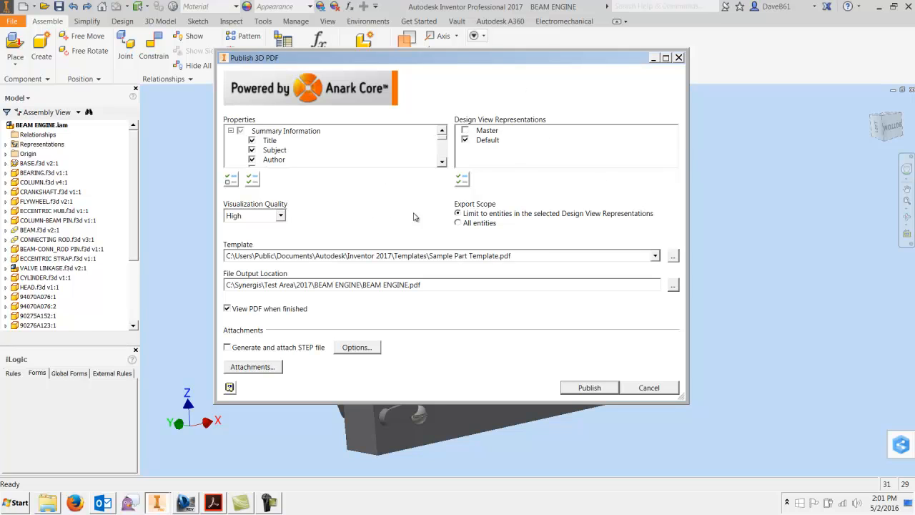
left_click(281, 215)
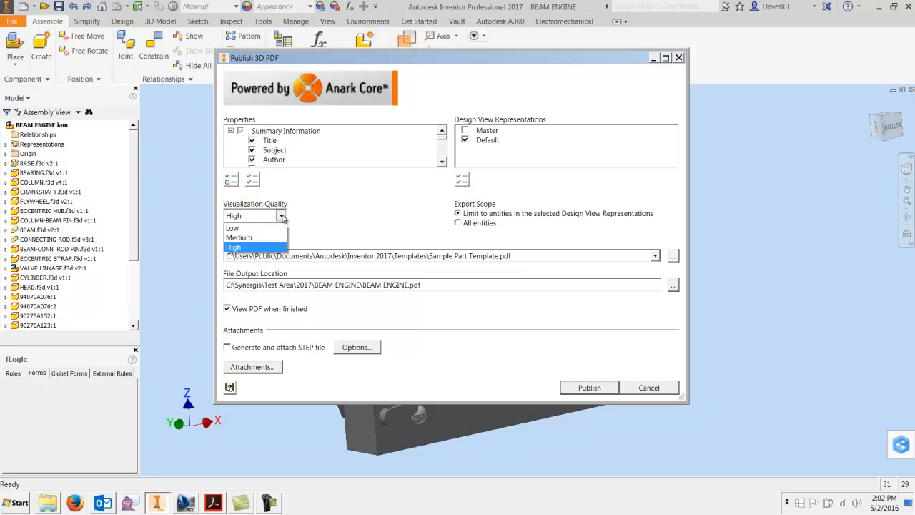
mouse_move(245, 248)
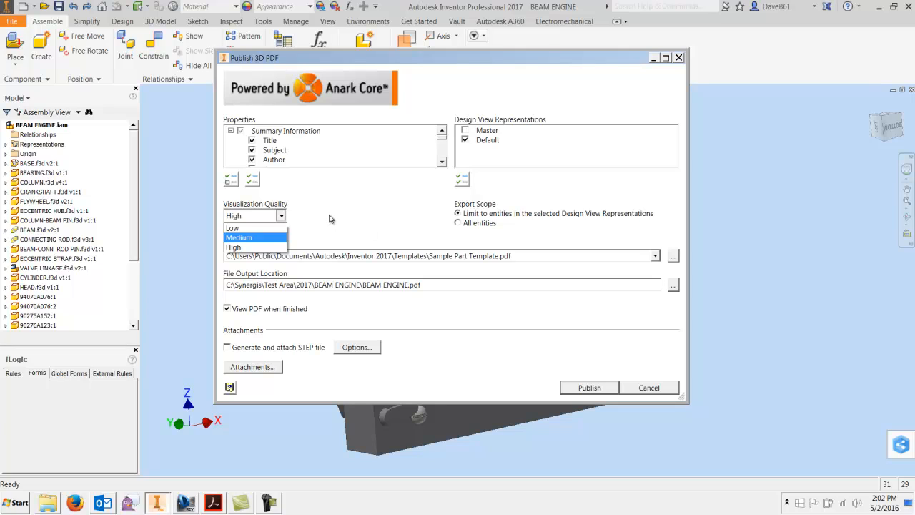
mouse_move(264, 245)
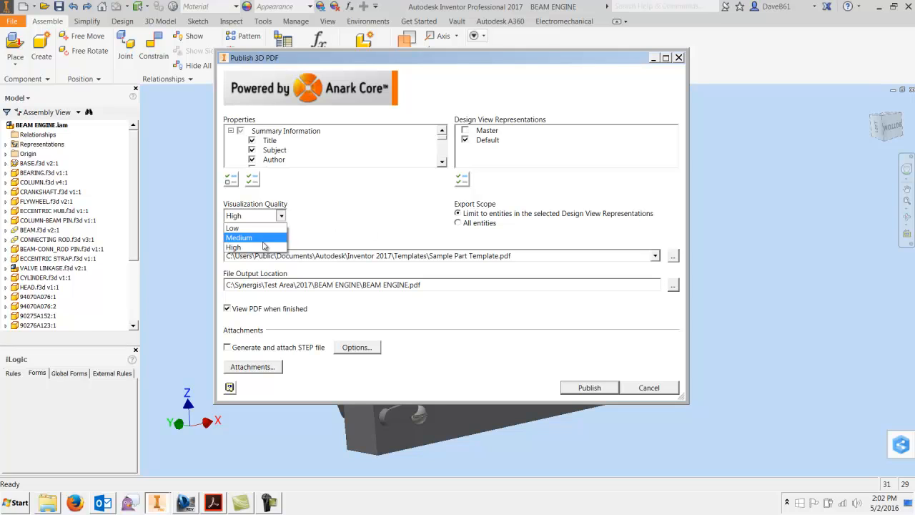
mouse_move(243, 228)
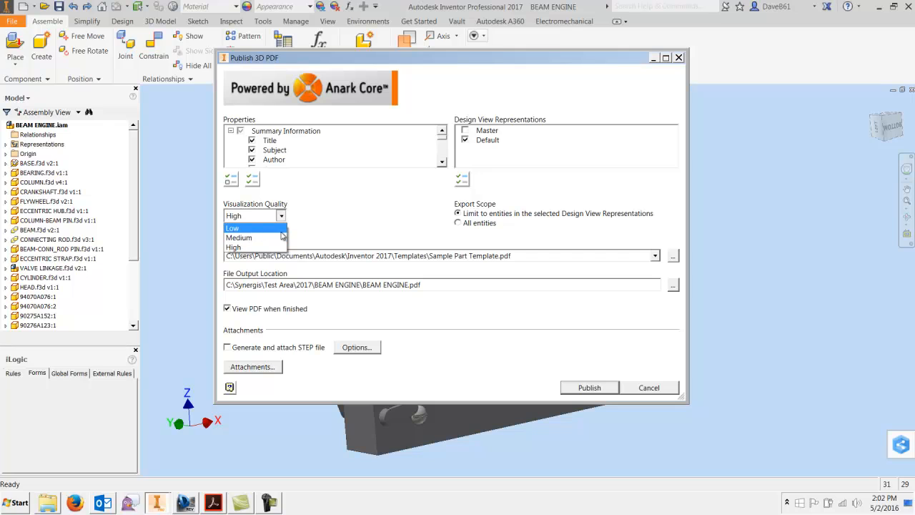
mouse_move(243, 229)
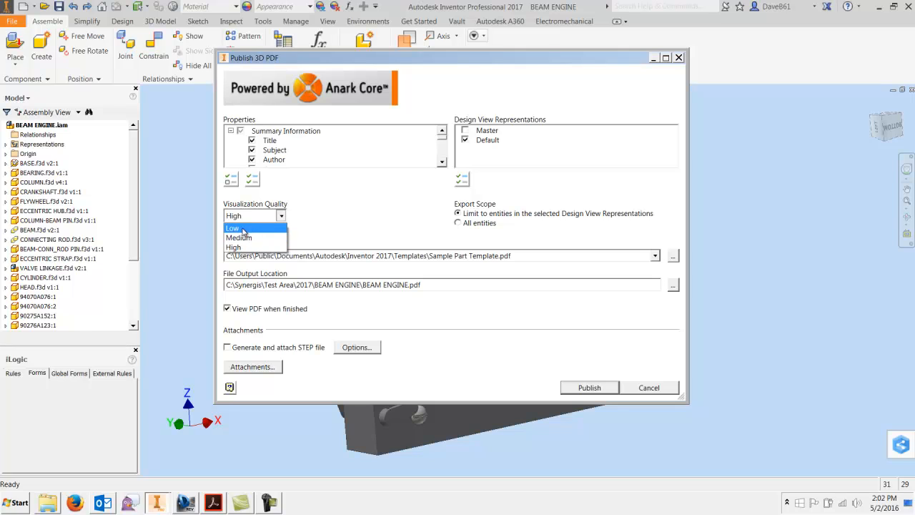
left_click(246, 247)
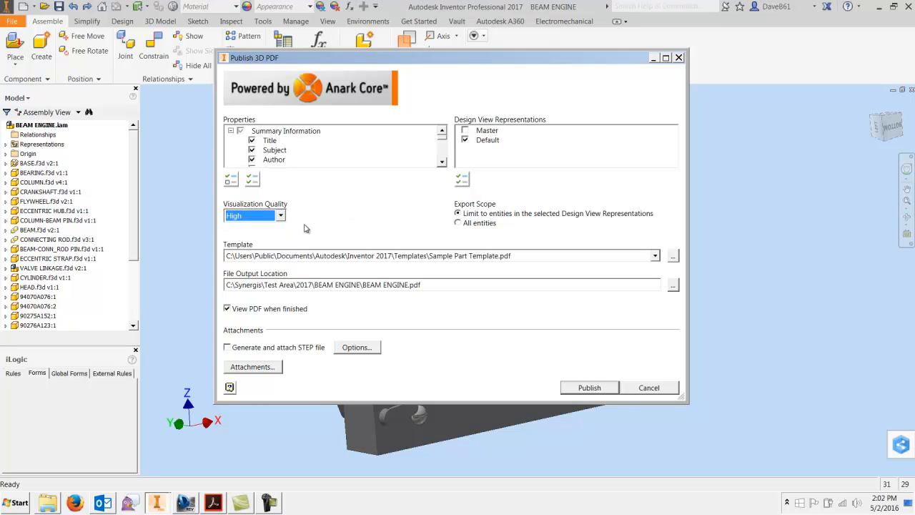
mouse_move(444, 232)
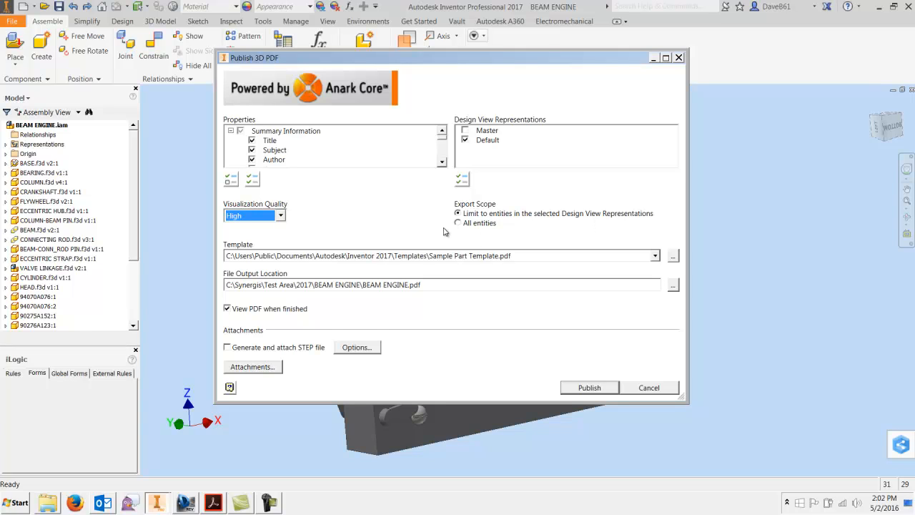
mouse_move(470, 220)
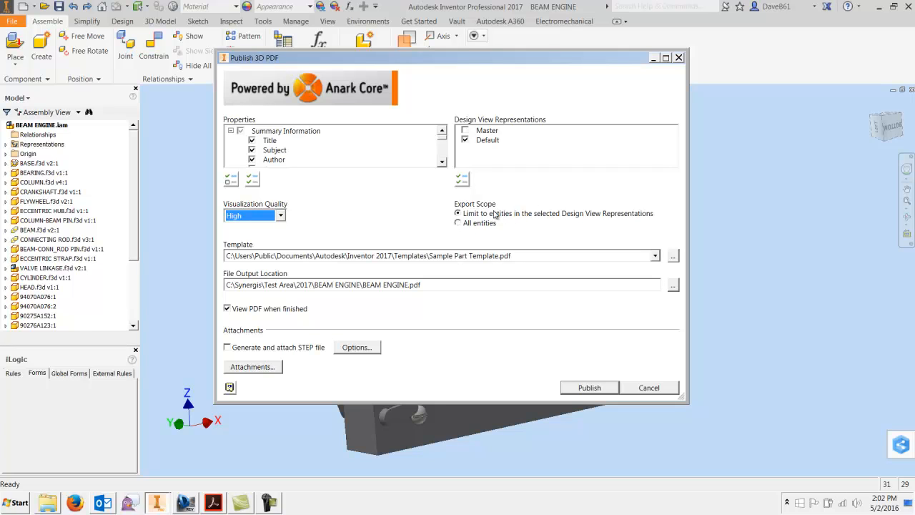
mouse_move(654, 256)
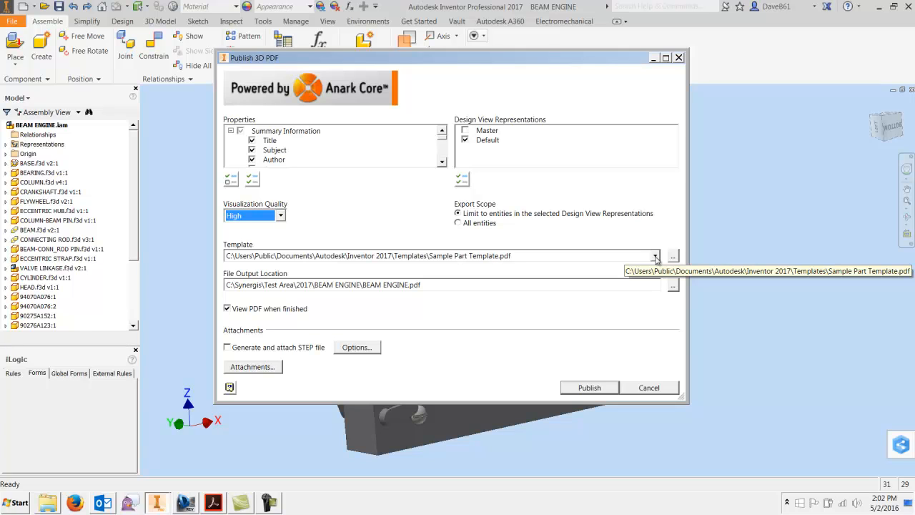
- Browse the PDF templates and choose Blank from the Templates folder
left_click(672, 256)
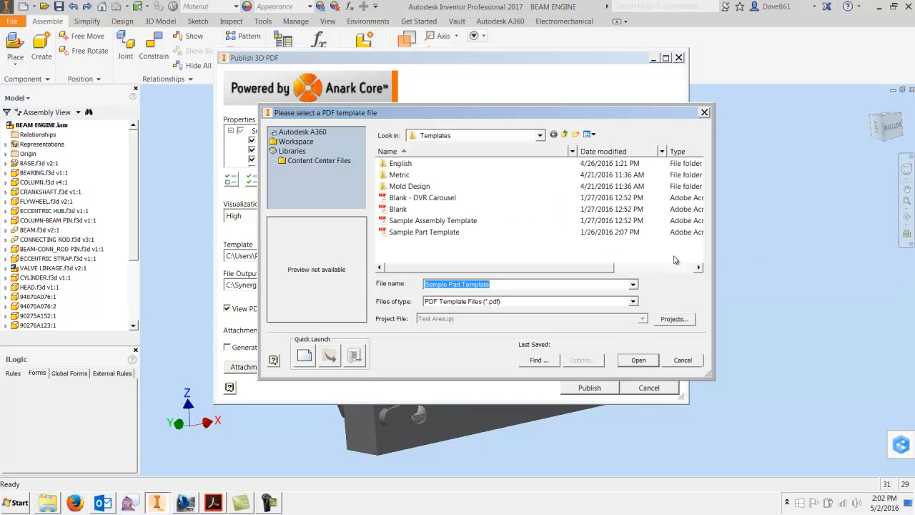
mouse_move(422, 209)
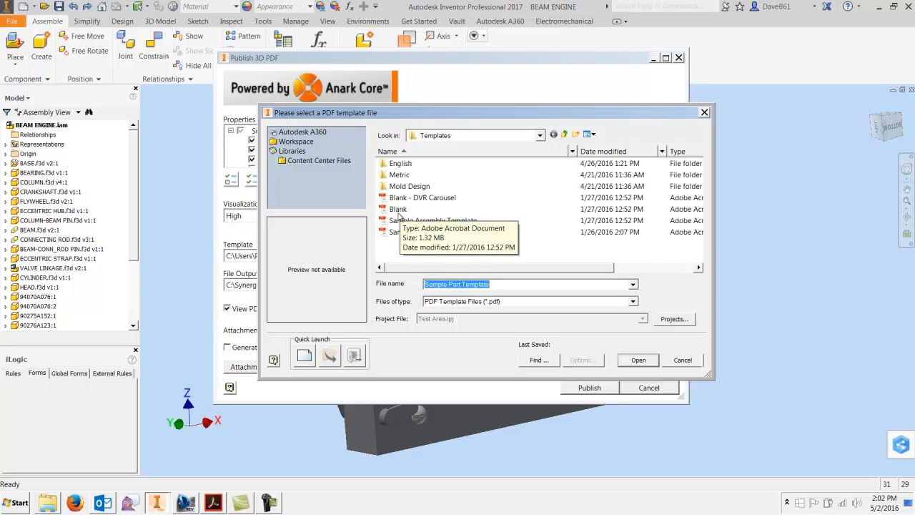
left_click(398, 209)
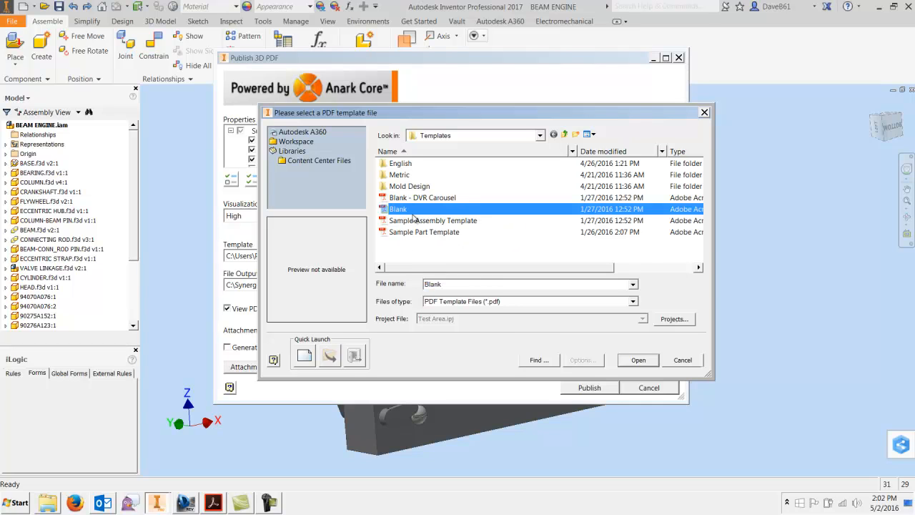
mouse_move(405, 242)
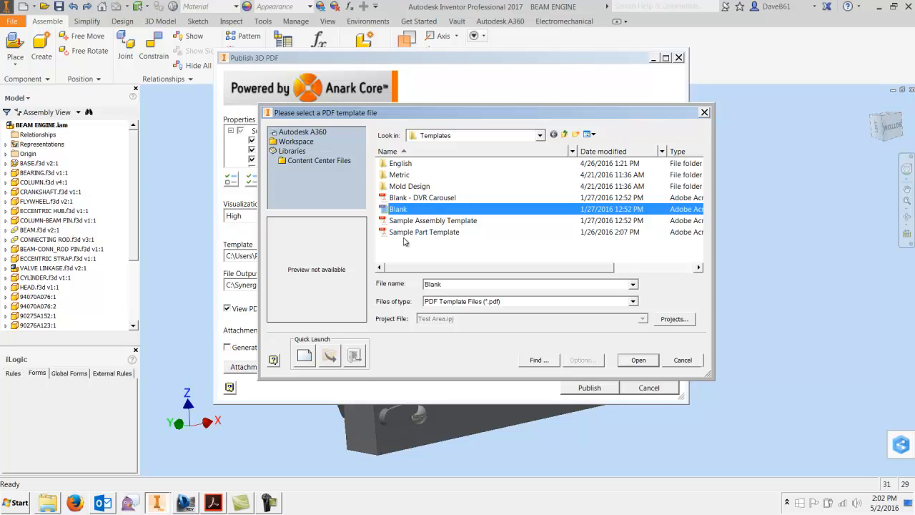
mouse_move(442, 229)
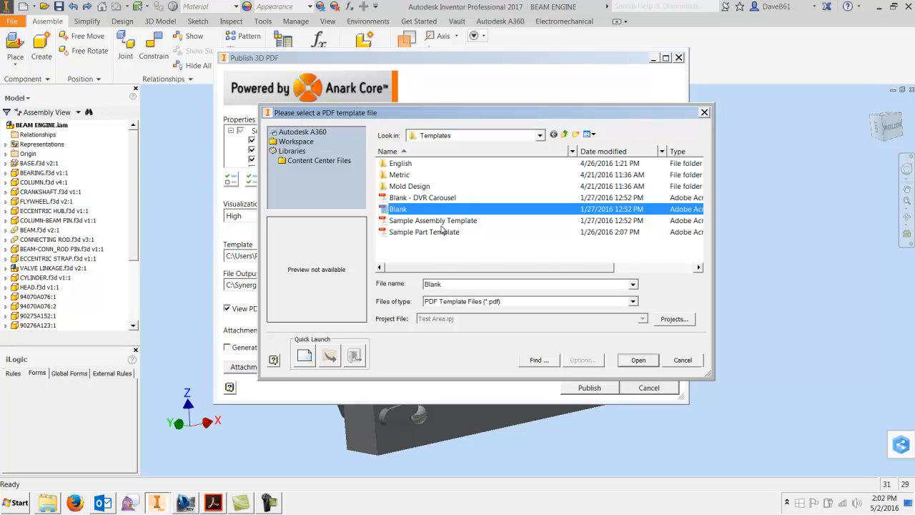
mouse_move(432, 220)
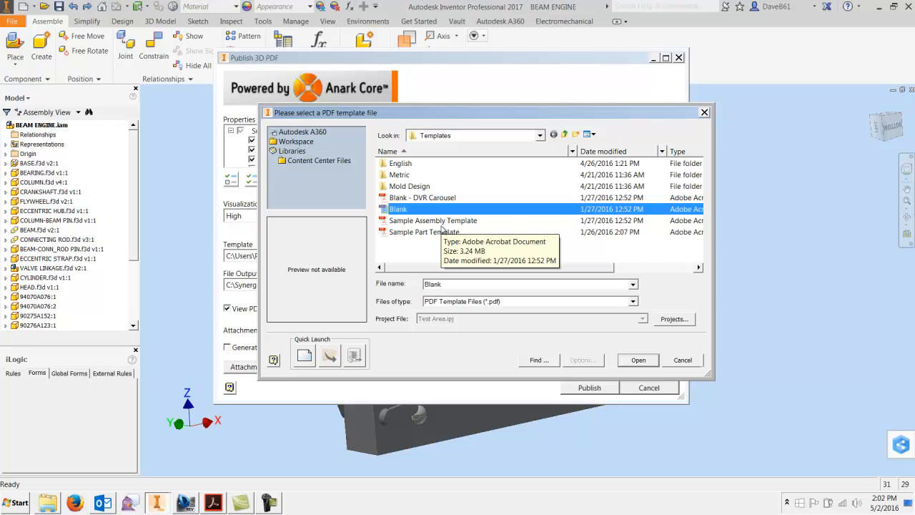
mouse_move(431, 225)
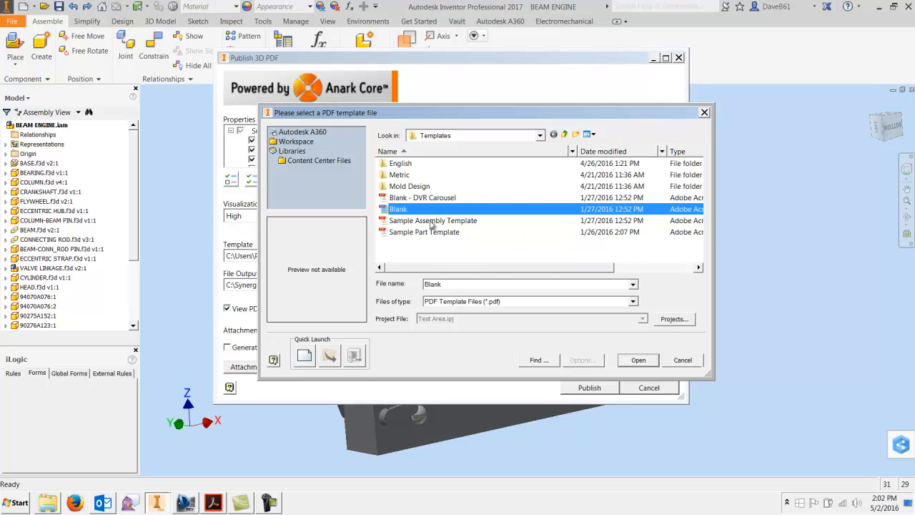
mouse_move(624, 361)
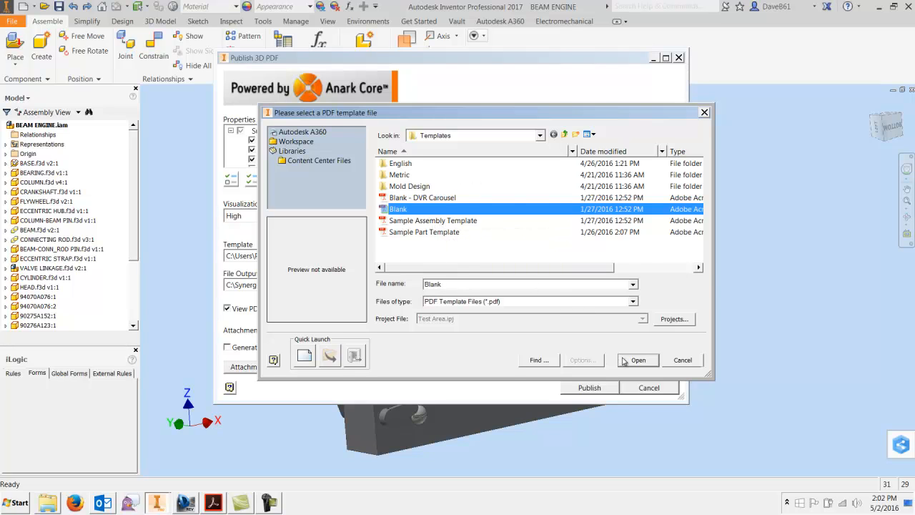
left_click(637, 359)
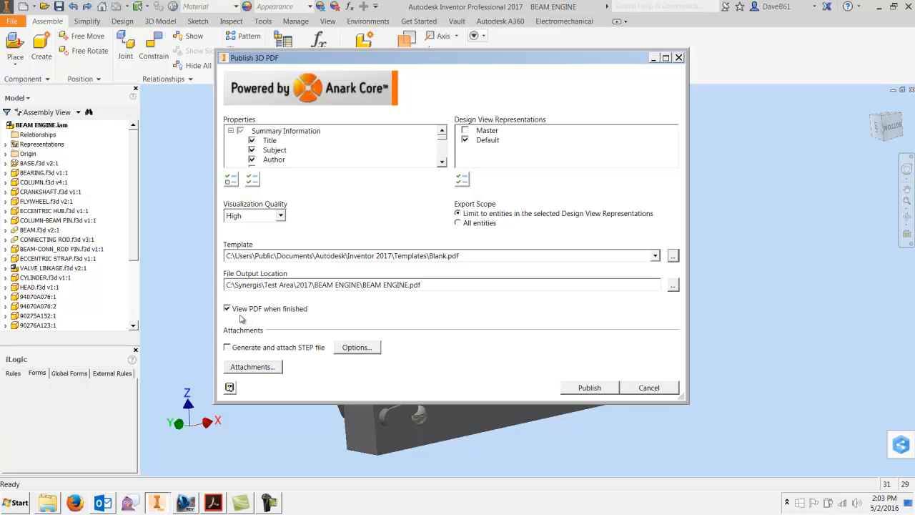
mouse_move(314, 316)
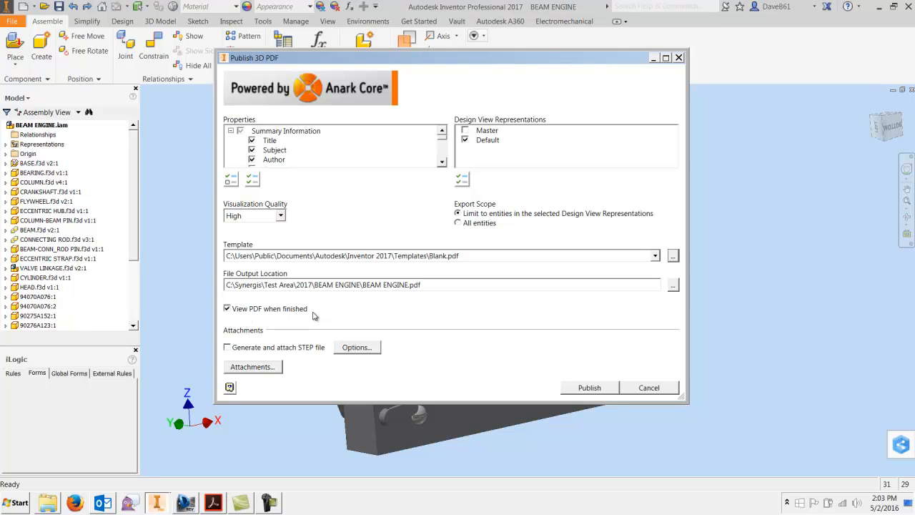
mouse_move(259, 348)
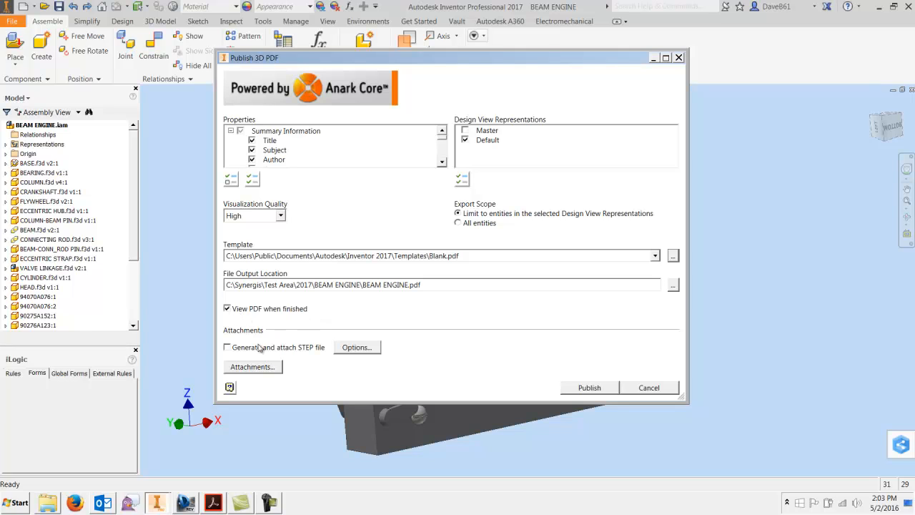
mouse_move(305, 349)
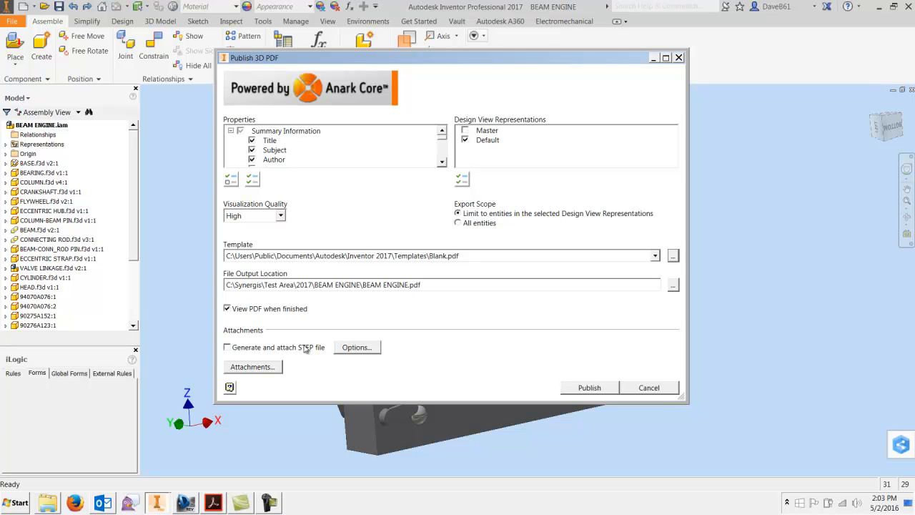
mouse_move(284, 350)
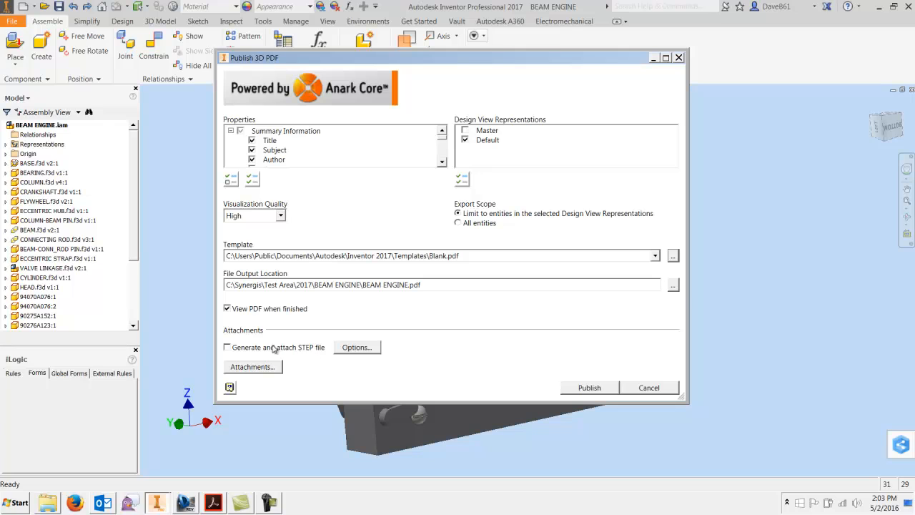
mouse_move(356, 346)
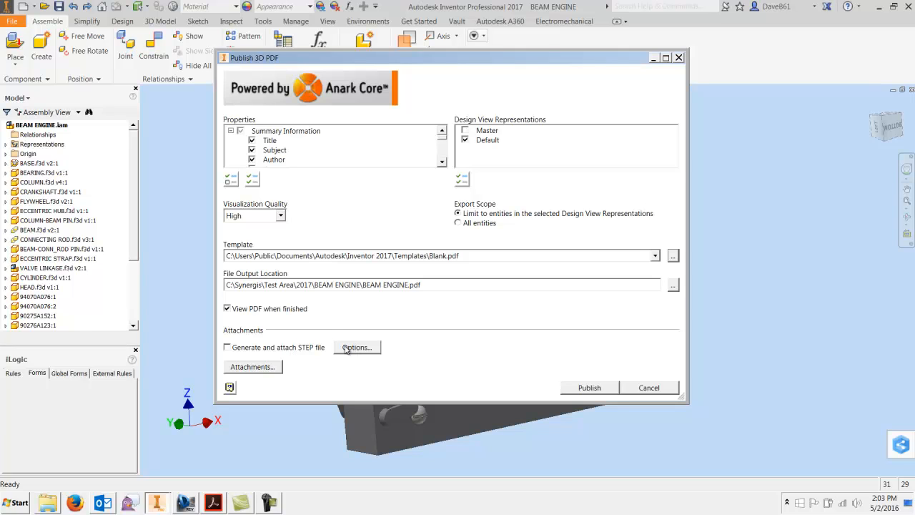
mouse_move(307, 348)
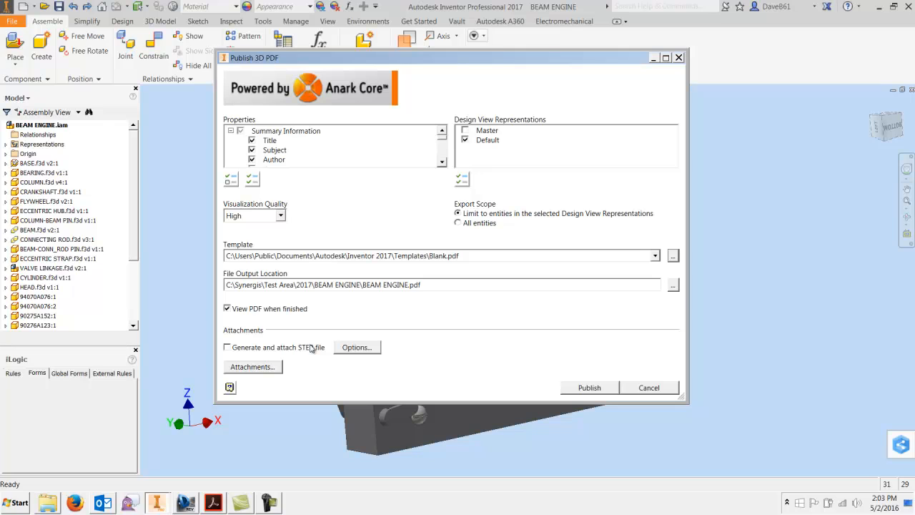
mouse_move(262, 370)
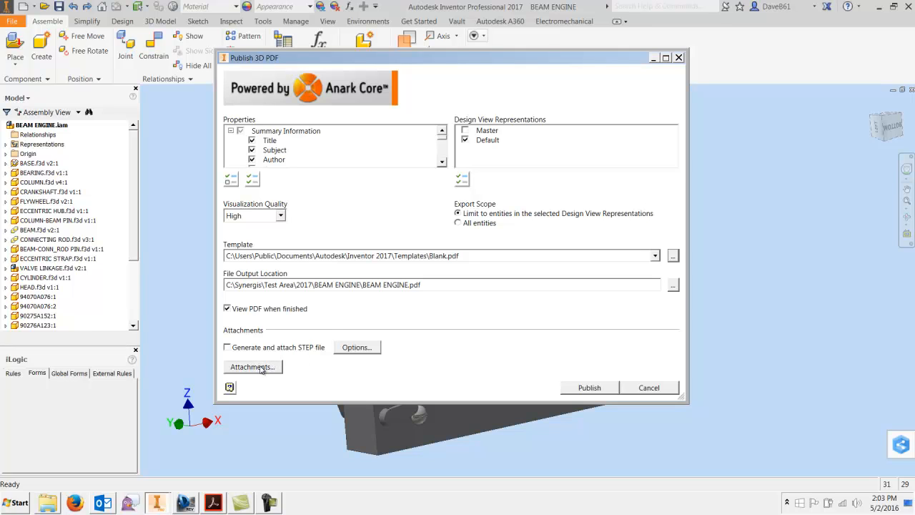
left_click(252, 366)
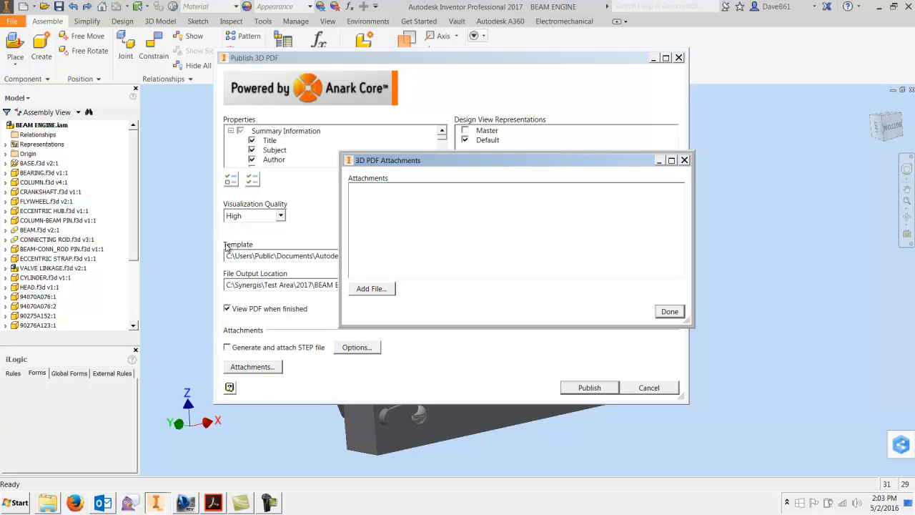
mouse_move(282, 371)
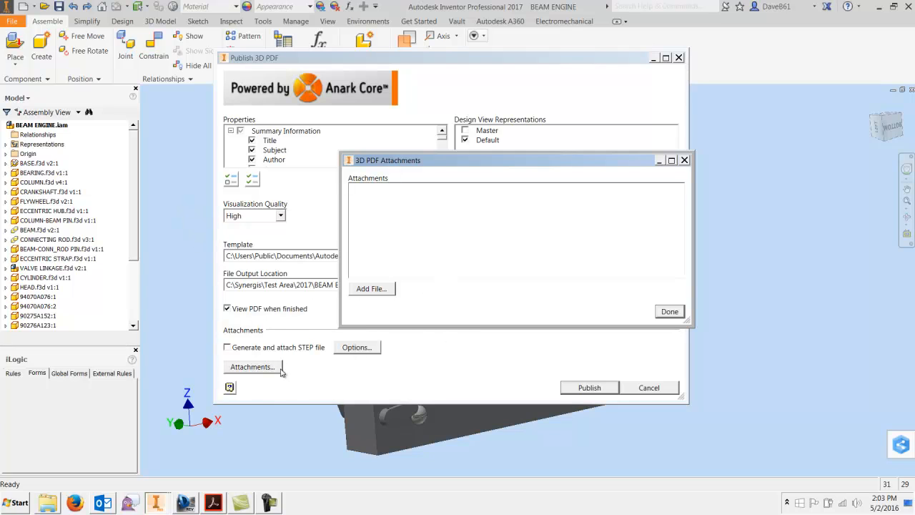
mouse_move(370, 234)
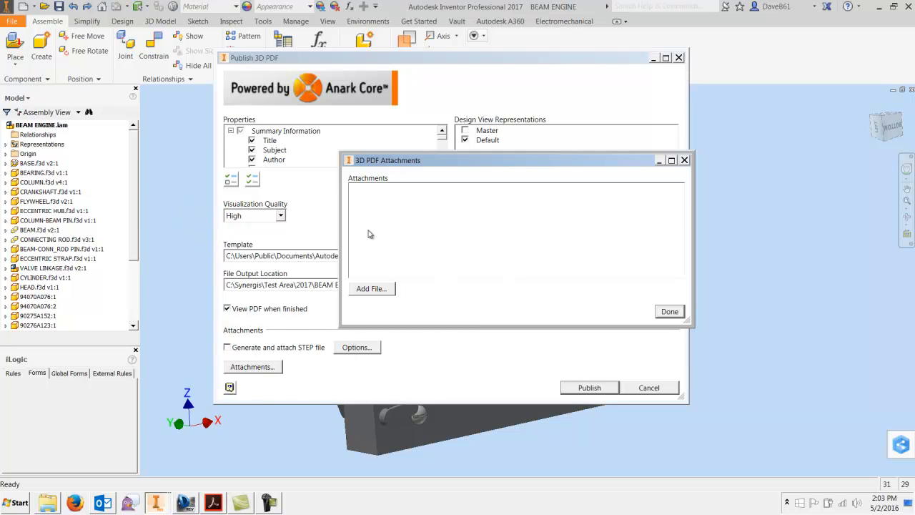
mouse_move(473, 256)
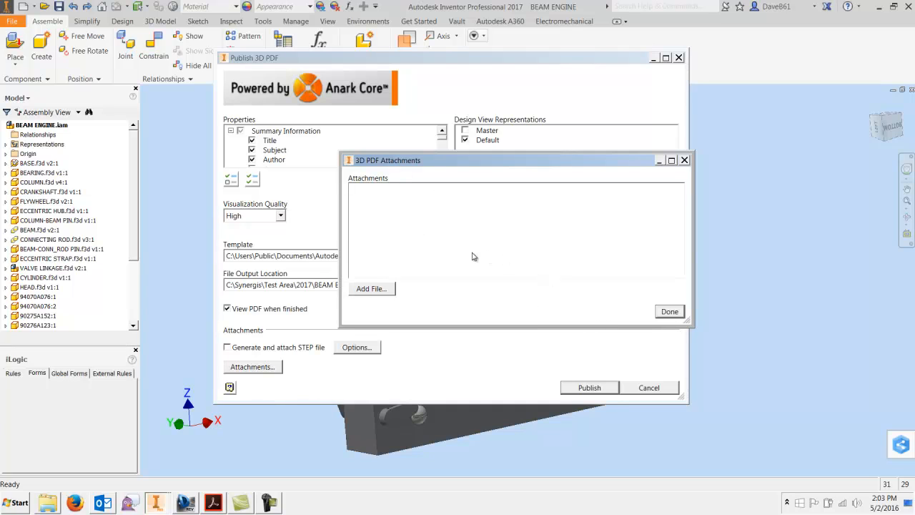
mouse_move(381, 241)
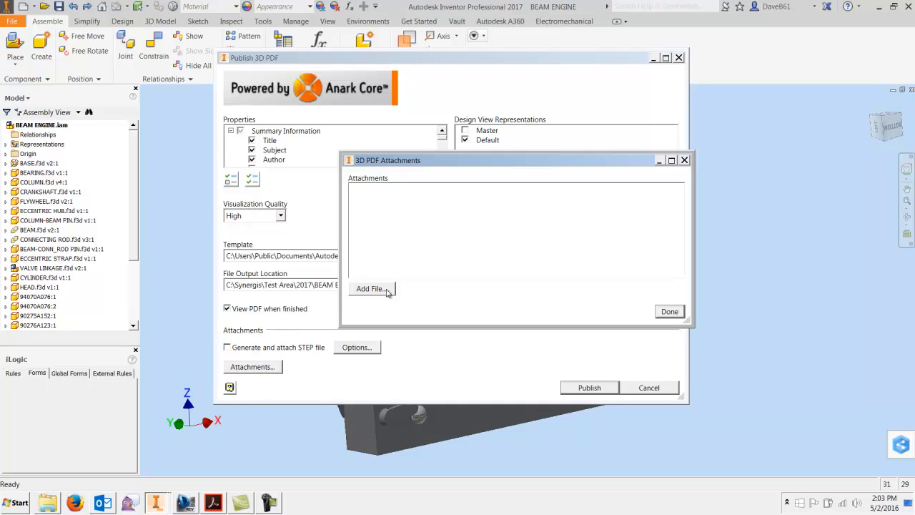
mouse_move(685, 310)
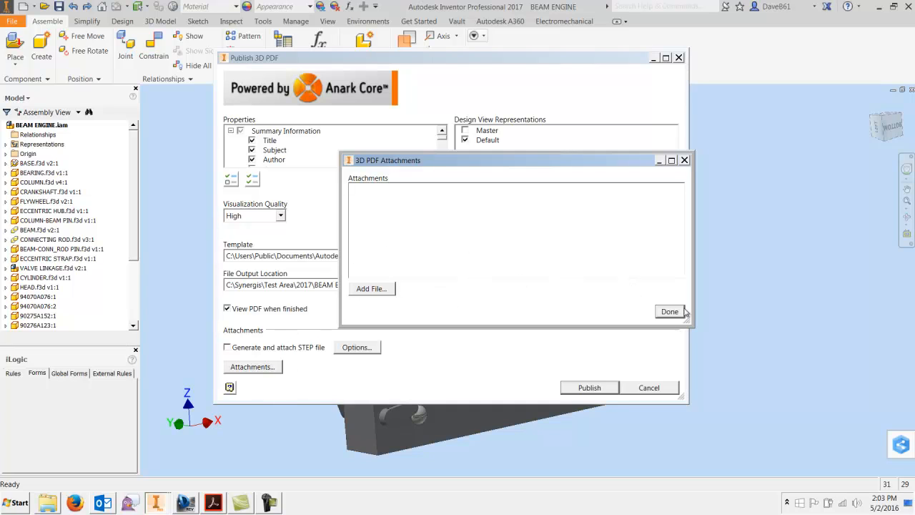
left_click(669, 311)
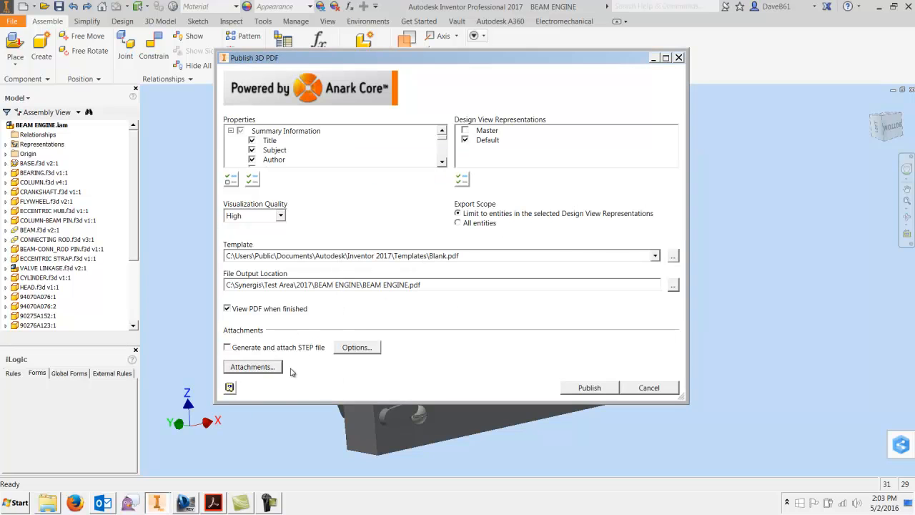
- Move the Publish 3D PDF dialog aside and publish the beam engine assembly
left_click_drag(451, 58, 461, 69)
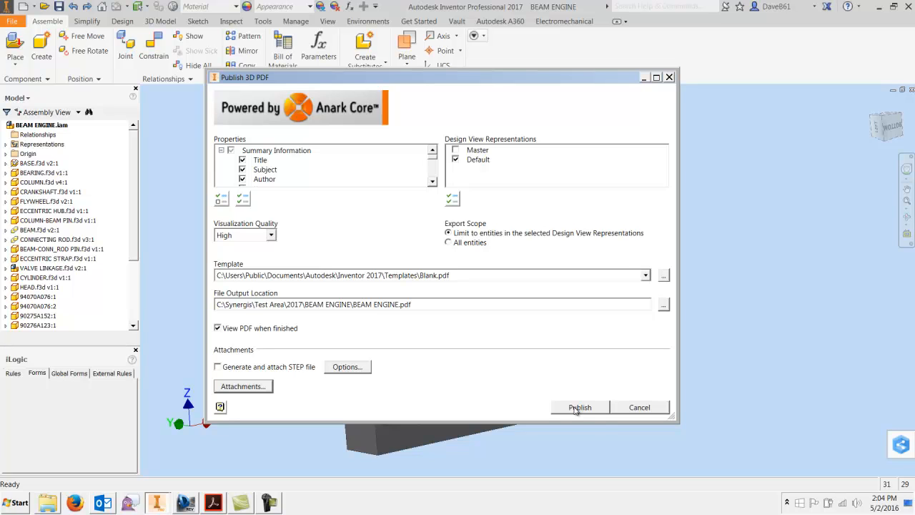
left_click(579, 406)
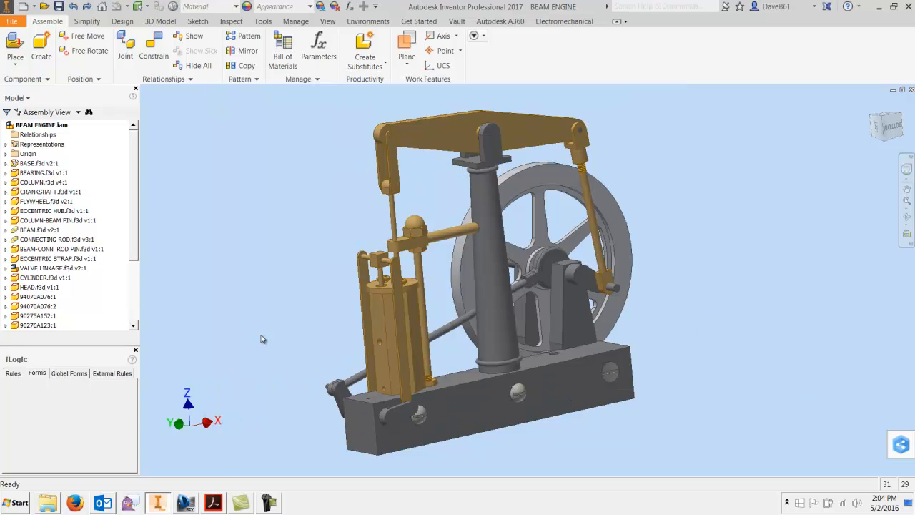
left_click(561, 183)
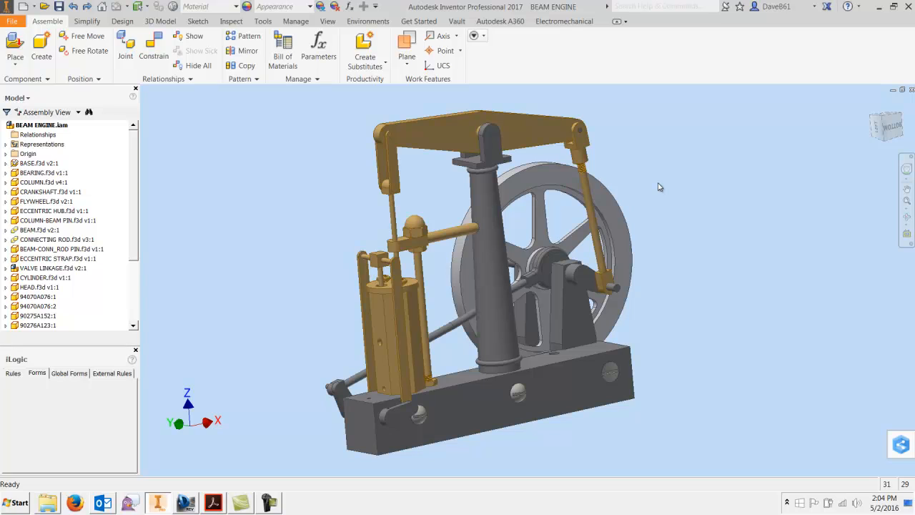
mouse_move(650, 240)
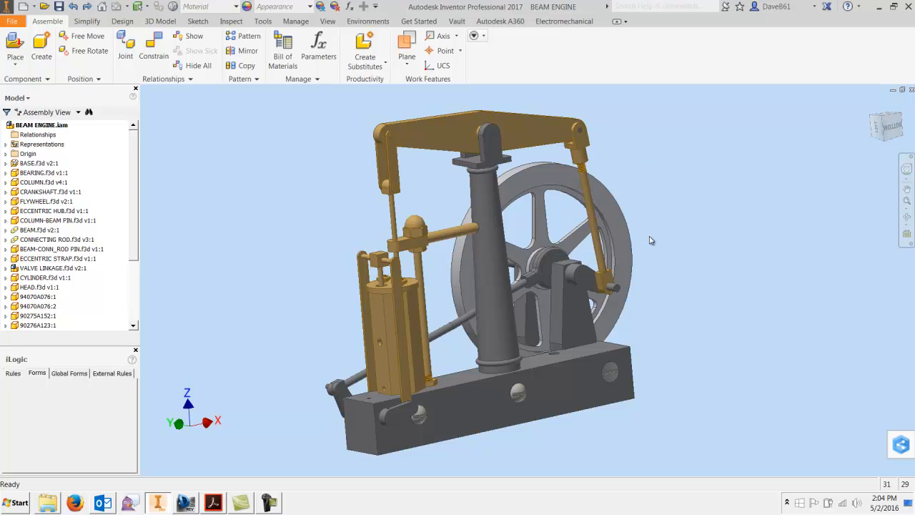
mouse_move(674, 434)
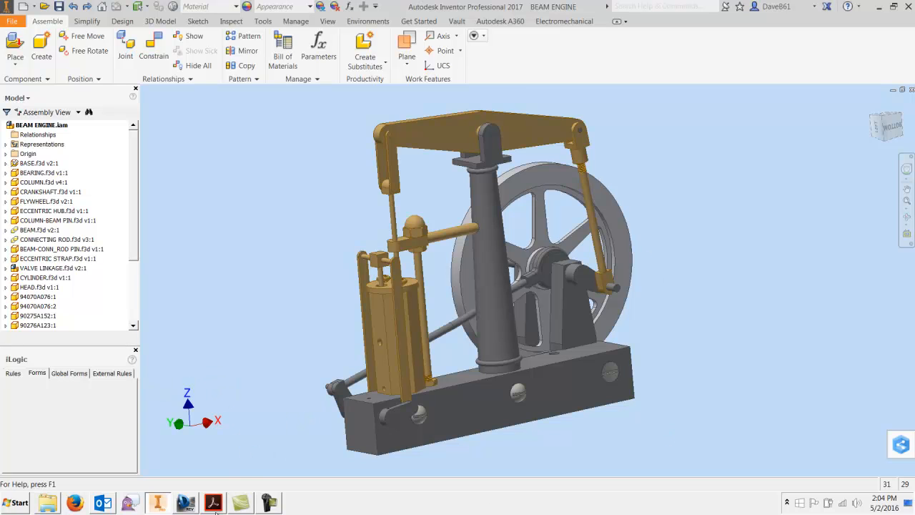
- Switch to BEAM ENGINE.pdf in Acrobat Reader and open the Edit menu
left_click(213, 503)
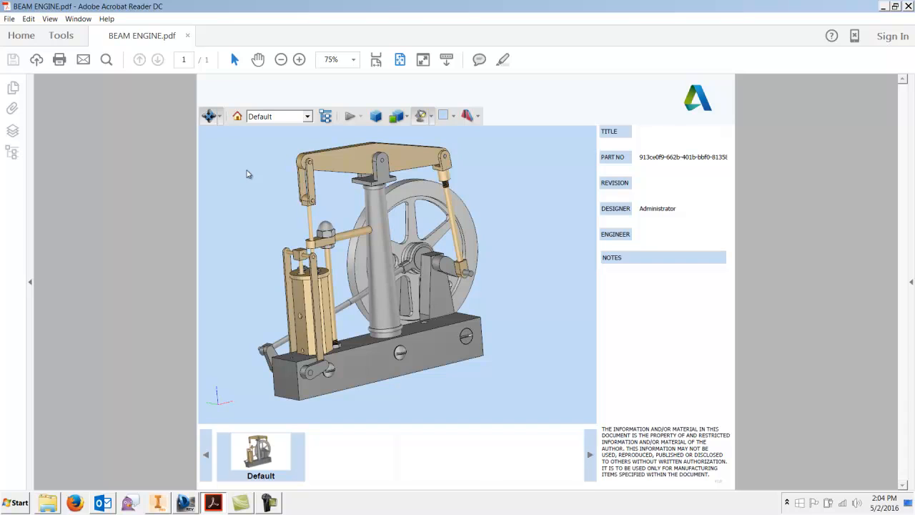
mouse_move(29, 18)
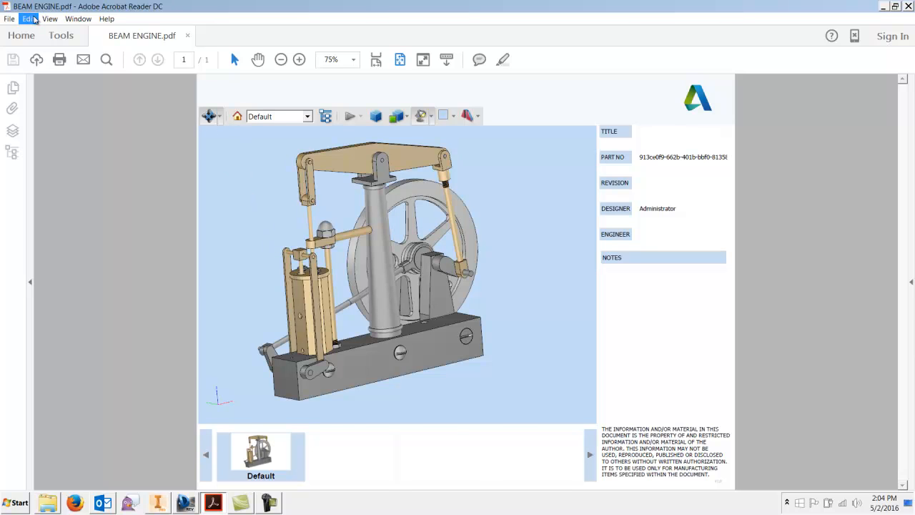
left_click(28, 18)
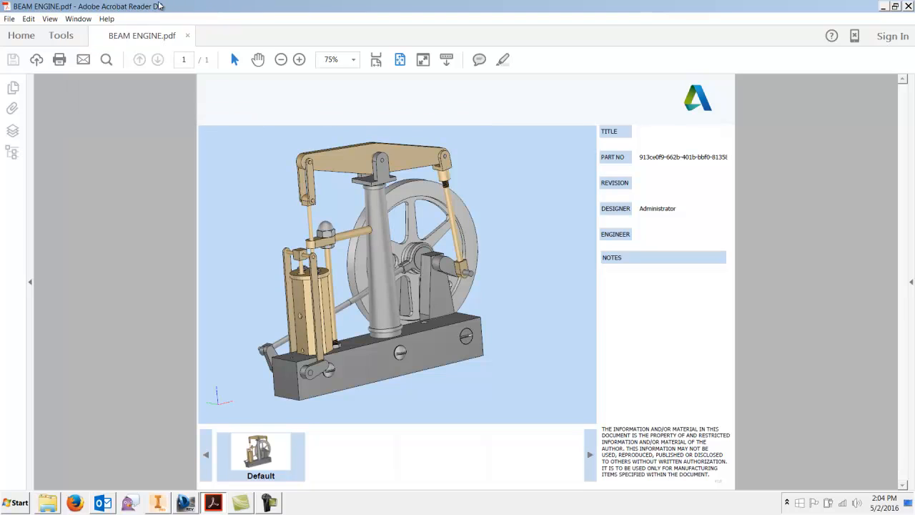
mouse_move(61, 35)
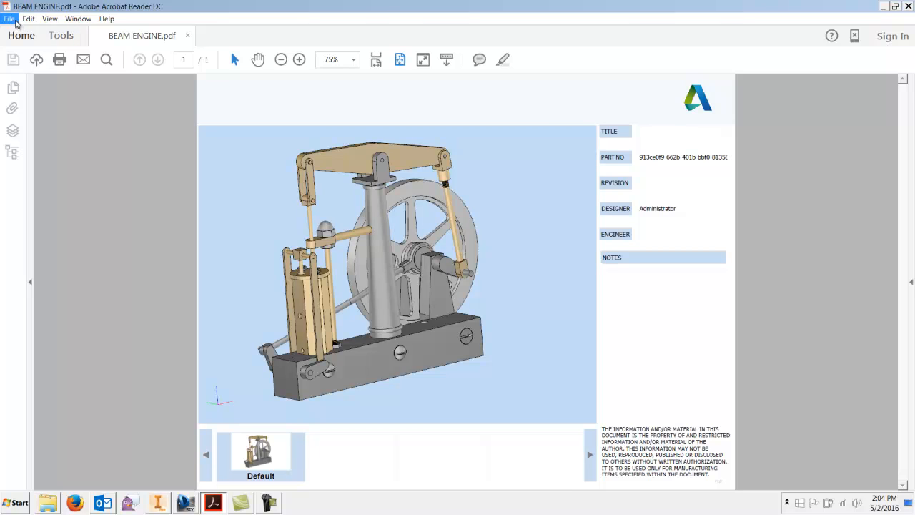
left_click(29, 19)
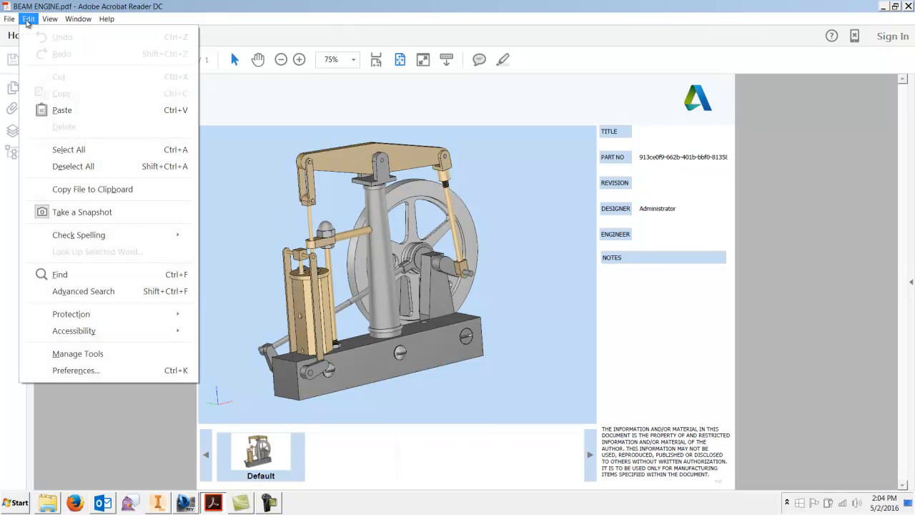
mouse_move(75, 371)
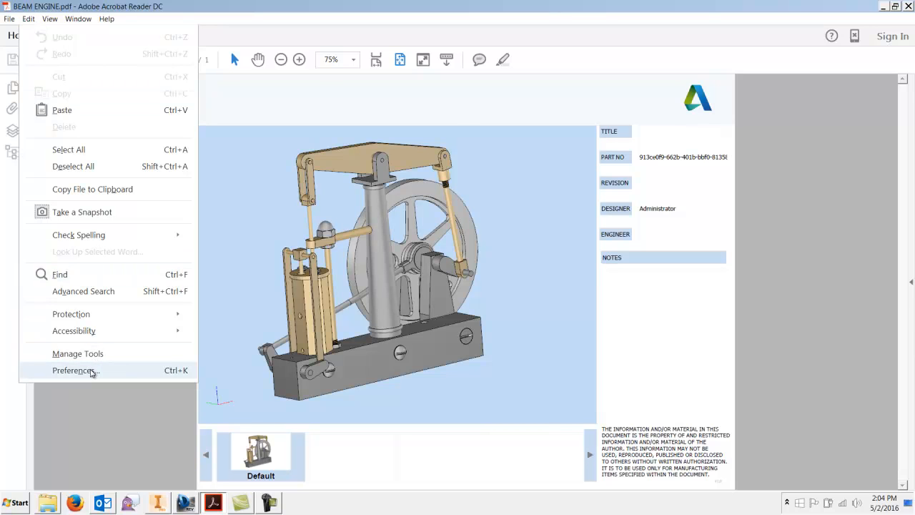
left_click(73, 370)
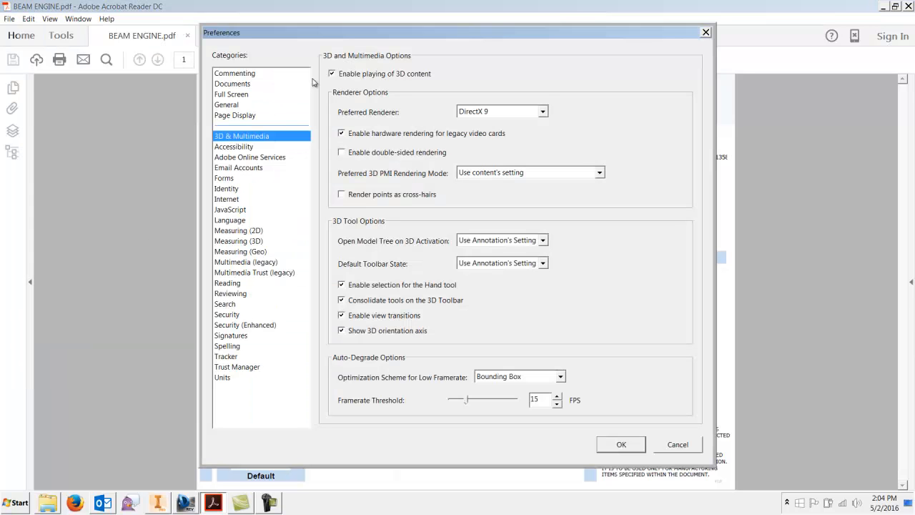
mouse_move(378, 75)
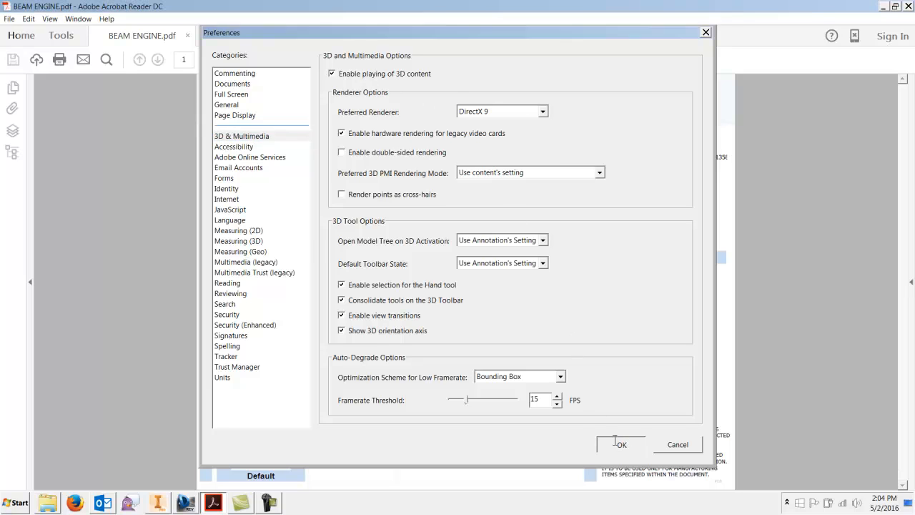
left_click(620, 444)
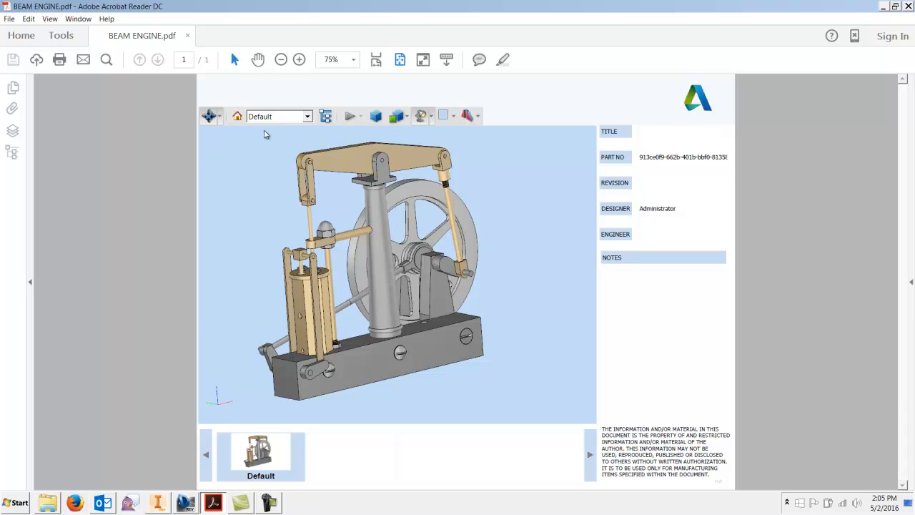
- Switch the 3D tool to Pan, back to Rotate, and orbit the engine side-on
left_click(208, 116)
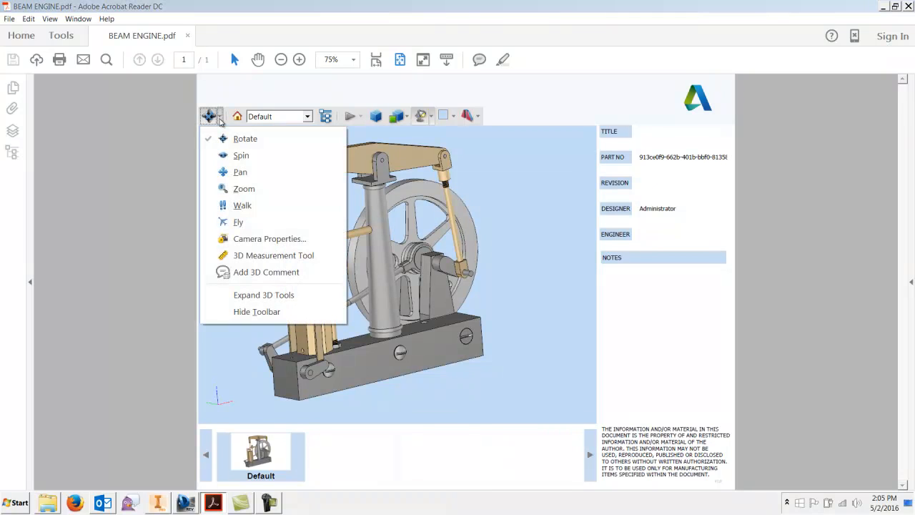
mouse_move(240, 172)
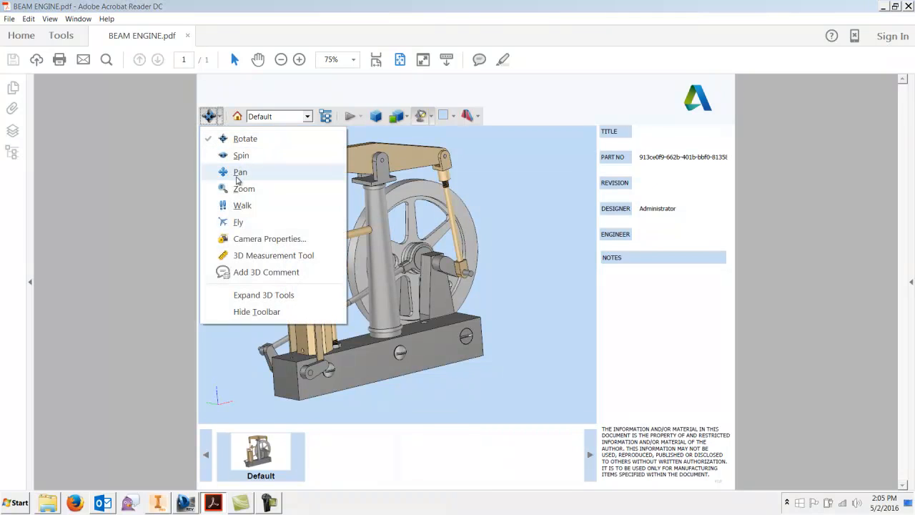
left_click(240, 171)
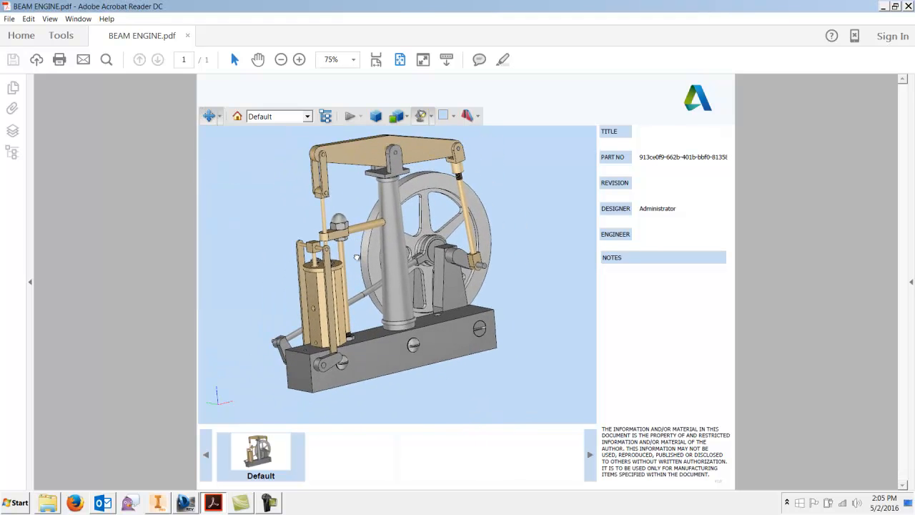
left_click(219, 116)
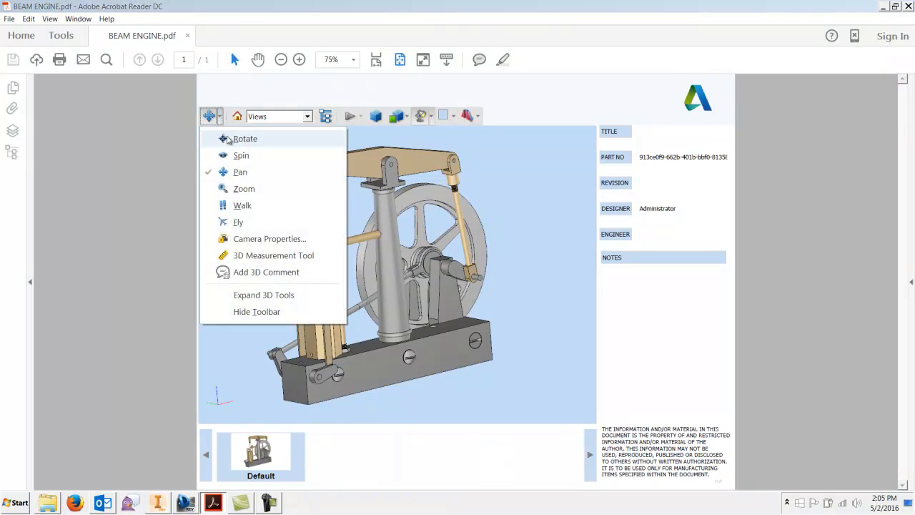
left_click(244, 138)
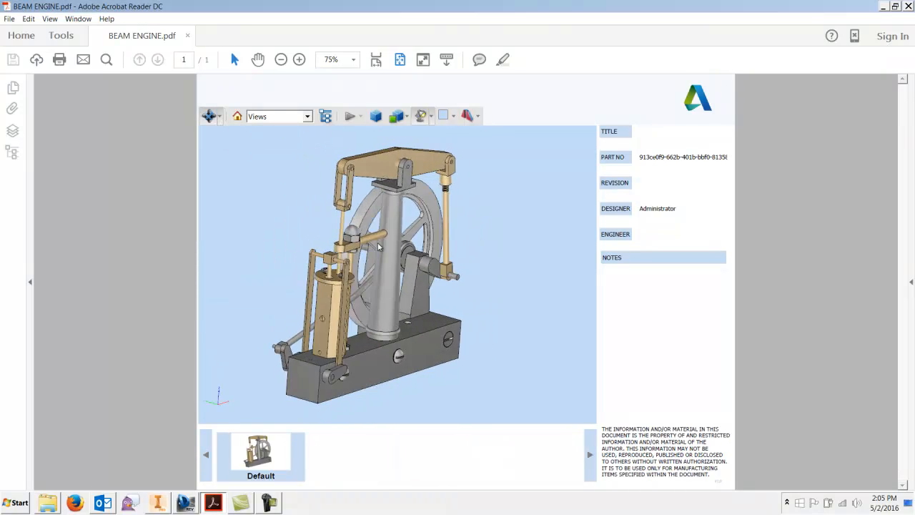
left_click_drag(379, 243, 308, 272)
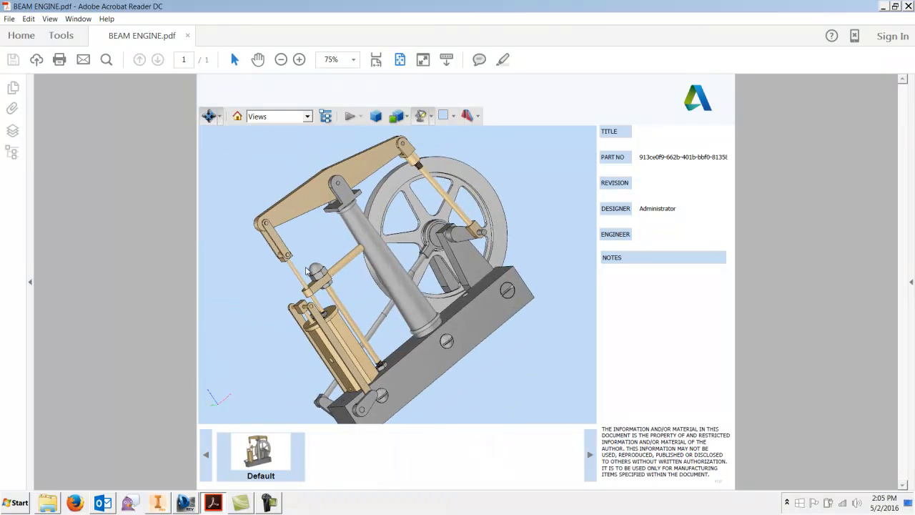
left_click_drag(307, 272, 443, 221)
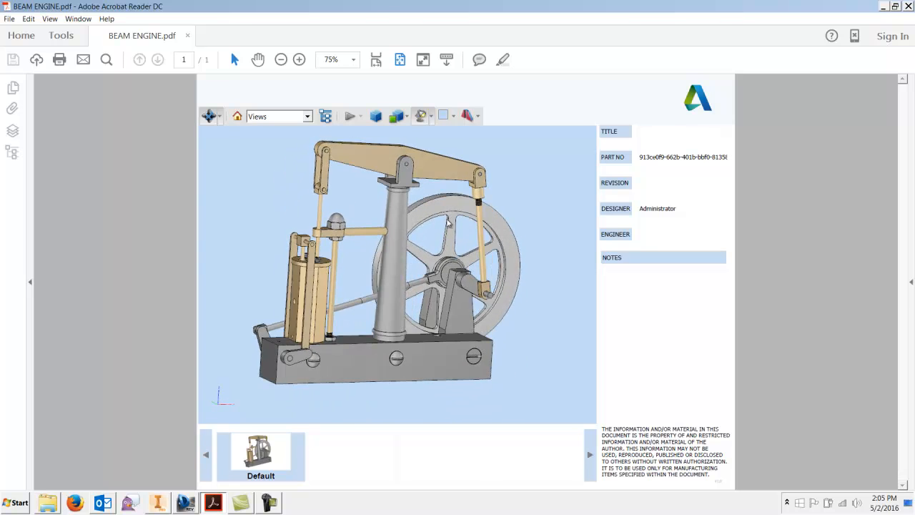
left_click_drag(447, 222, 325, 247)
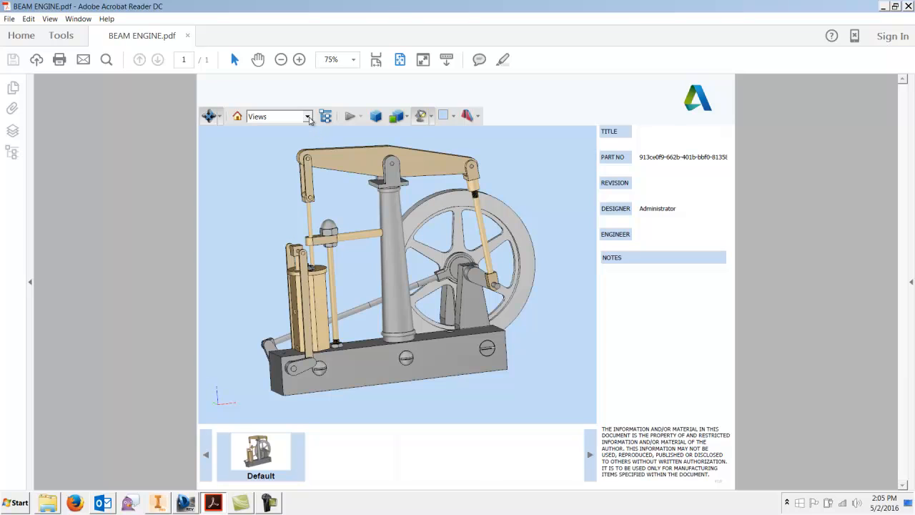
mouse_move(258, 130)
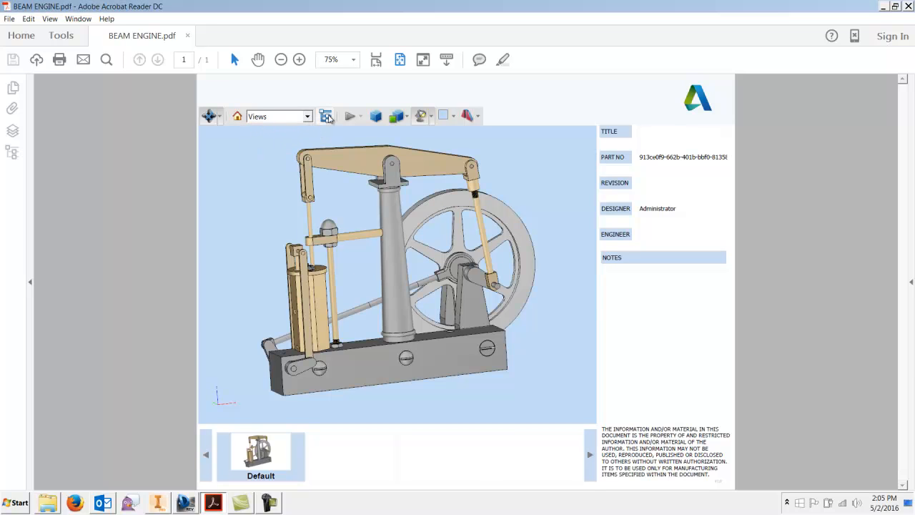
- Open the Model Tree, expand BEAM ENGINE to list its parts, then collapse it
left_click(325, 116)
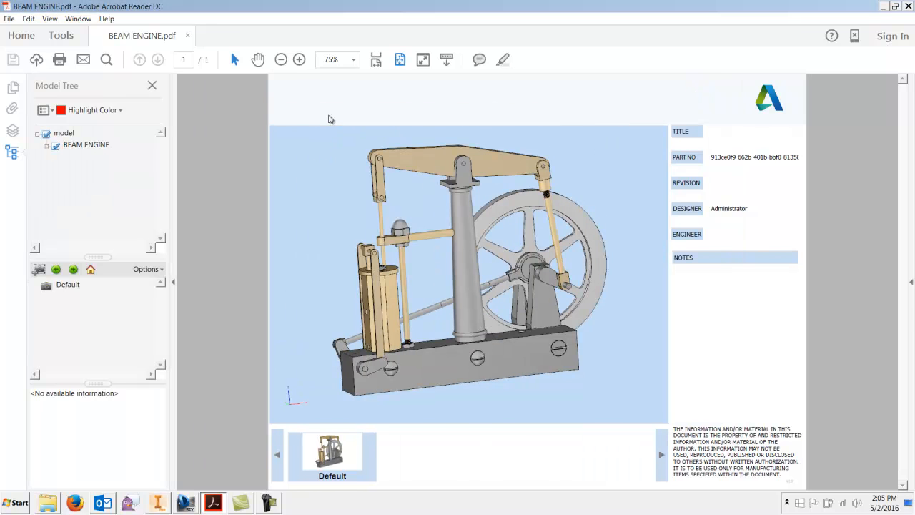
left_click(47, 144)
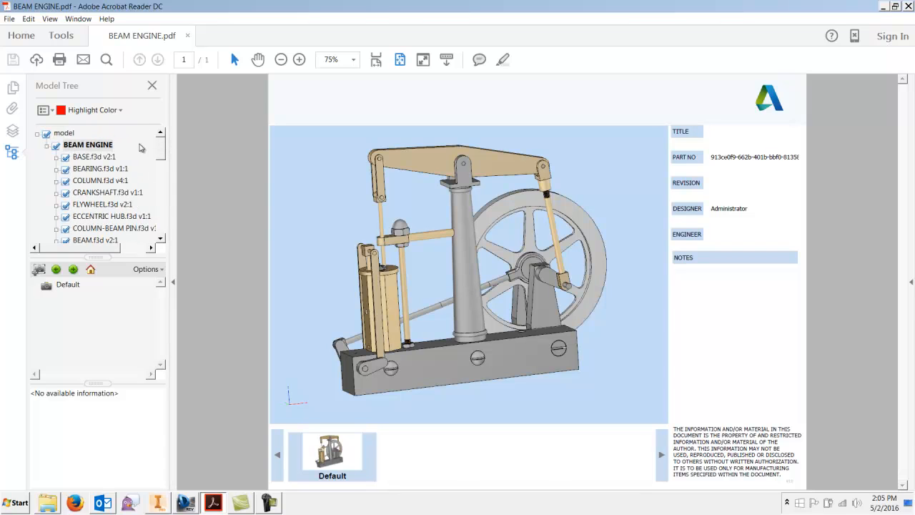
left_click(36, 133)
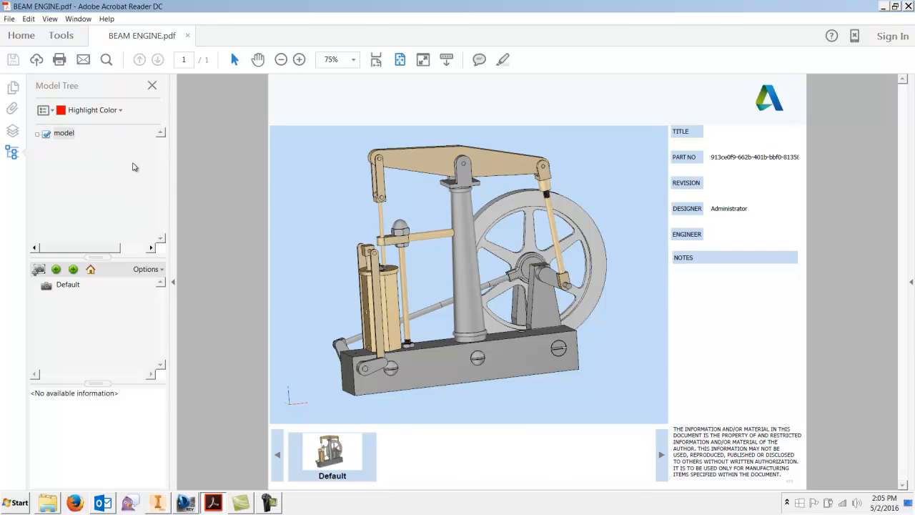
mouse_move(67, 153)
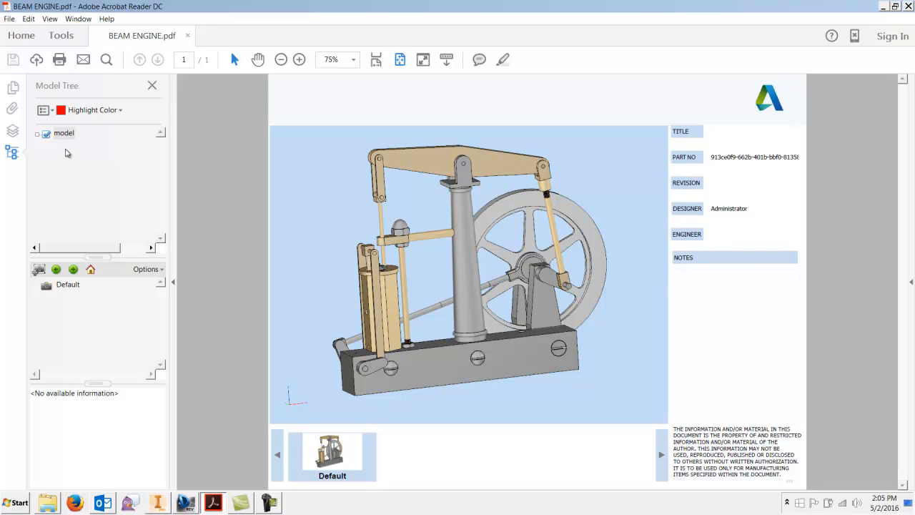
mouse_move(75, 170)
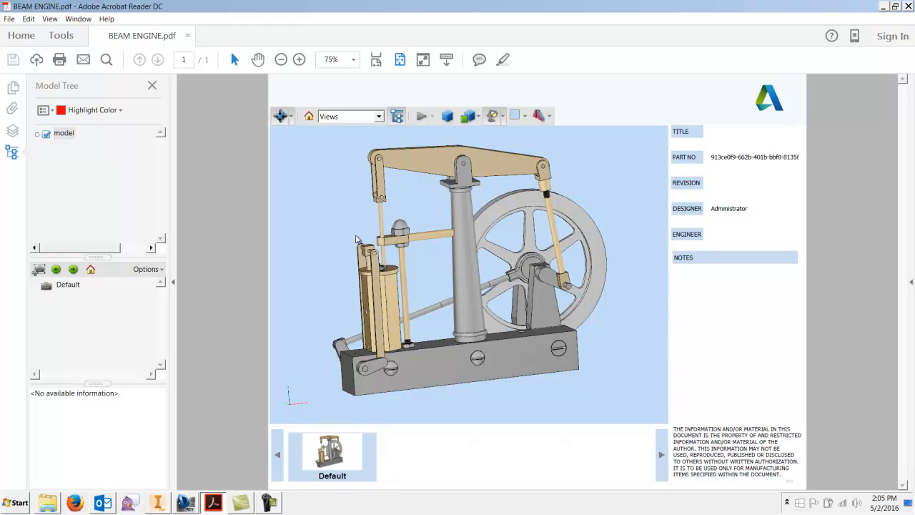
mouse_move(291, 209)
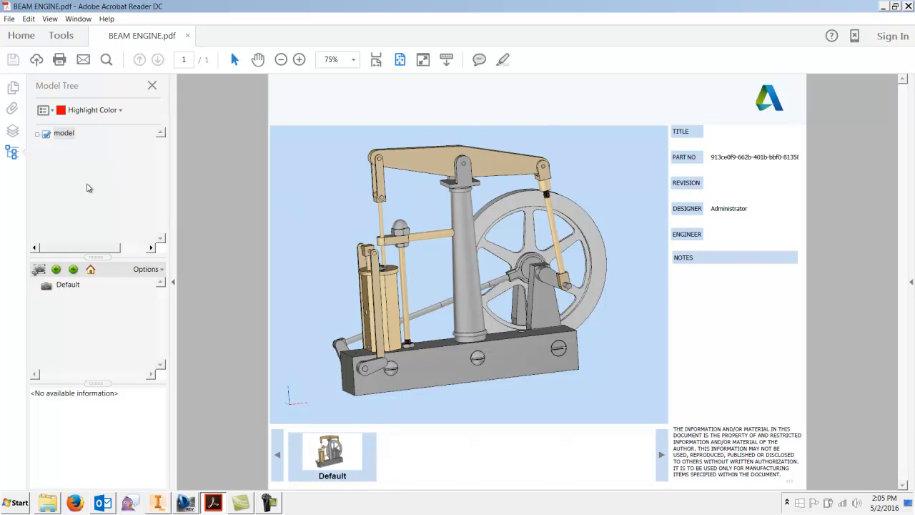
- Turn on perspective projection and preview the Solid, Transparent and Solid Wireframe render modes
left_click(470, 271)
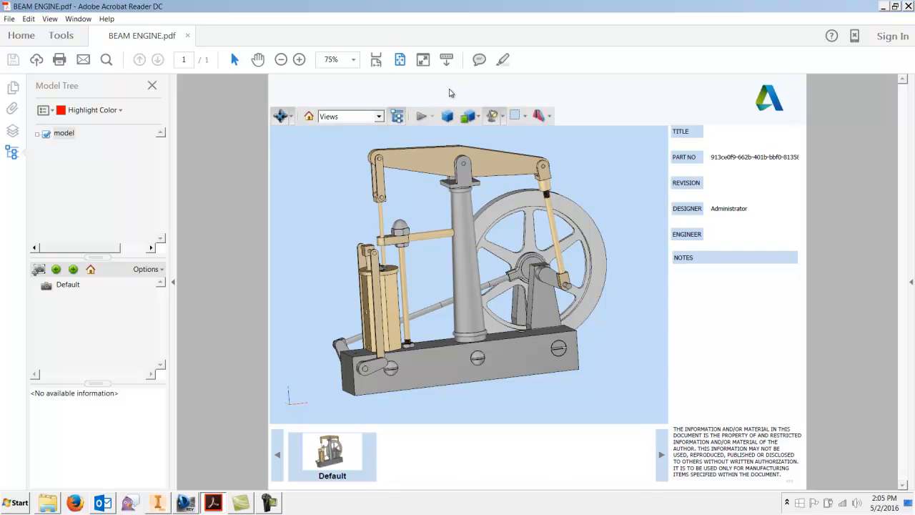
mouse_move(447, 116)
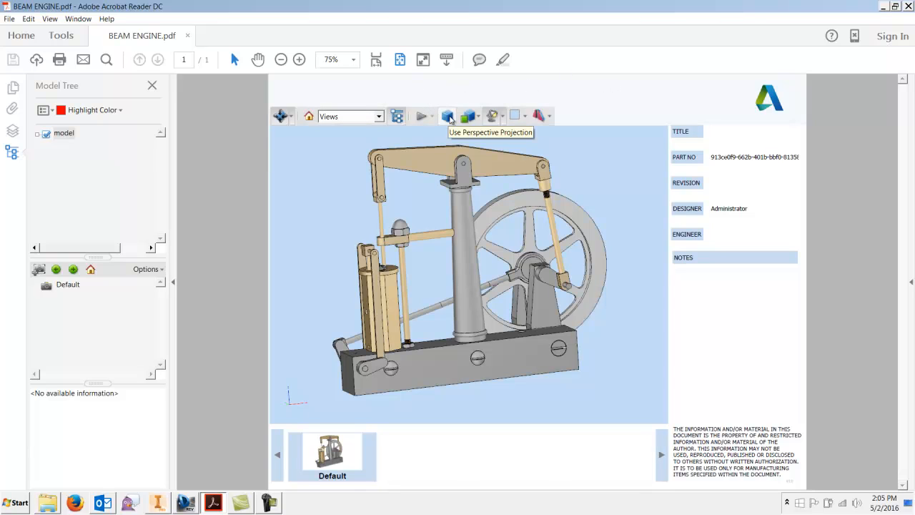
left_click(448, 116)
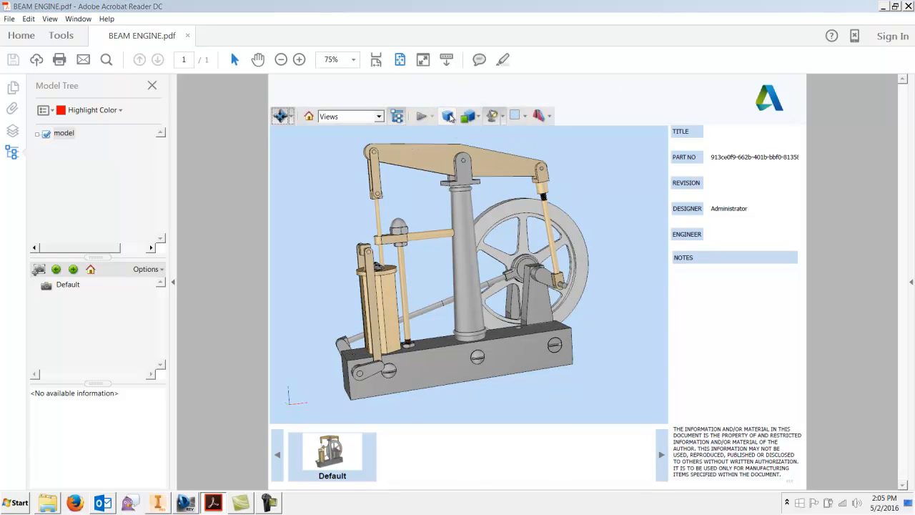
left_click(468, 116)
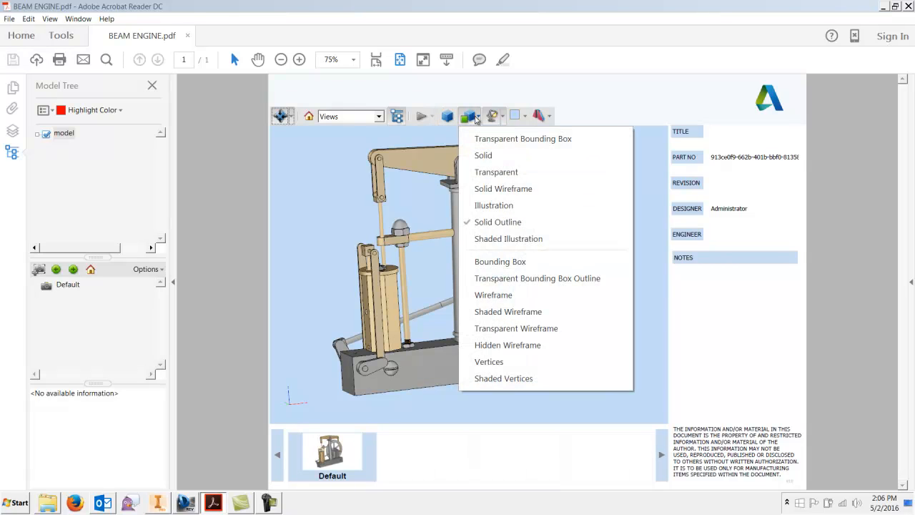
left_click(483, 155)
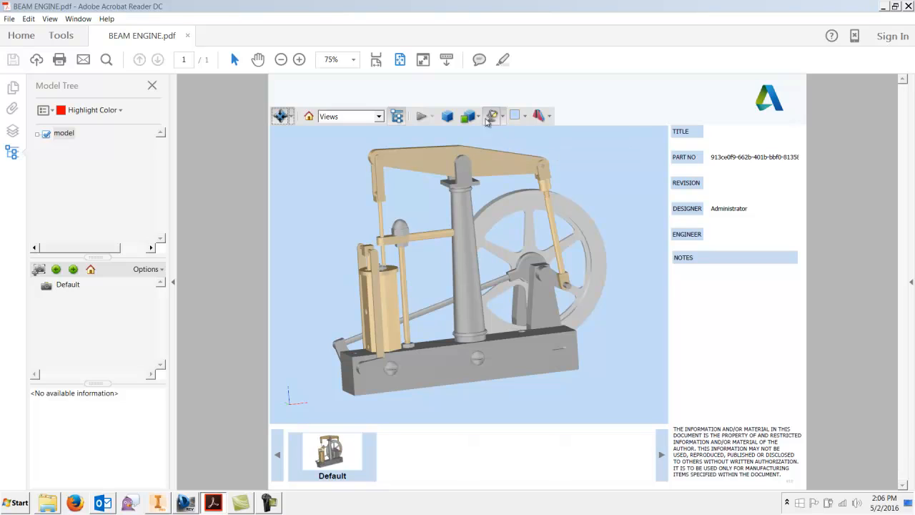
left_click(492, 116)
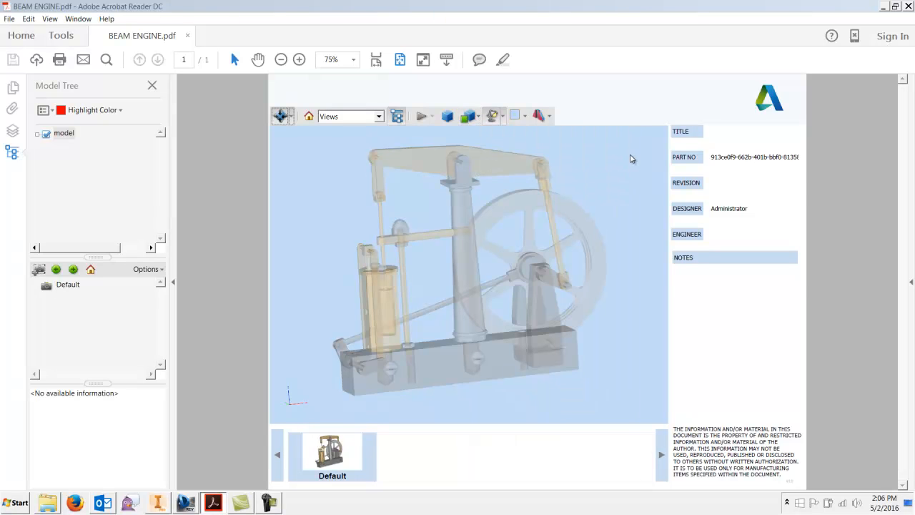
left_click(469, 116)
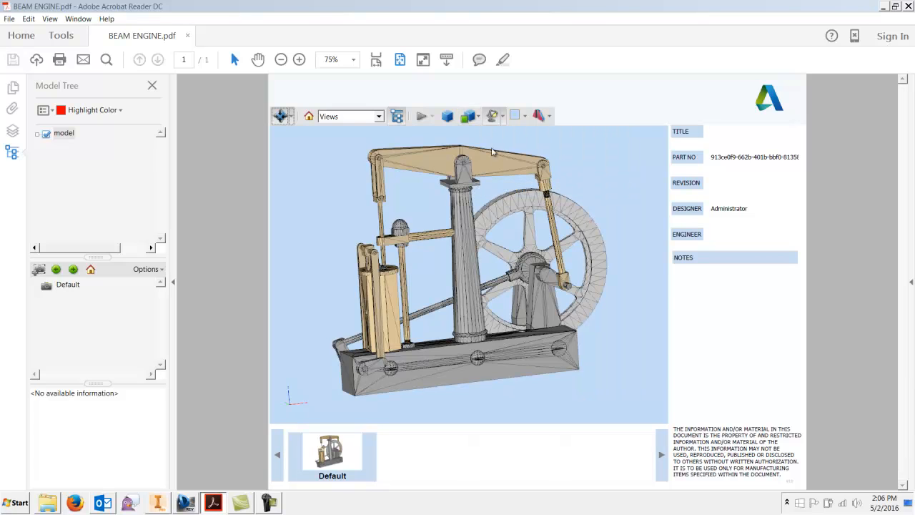
- Preview Illustration and Shaded Wireframe modes, restore the solid look, and apply green-tinted lighting
left_click(465, 116)
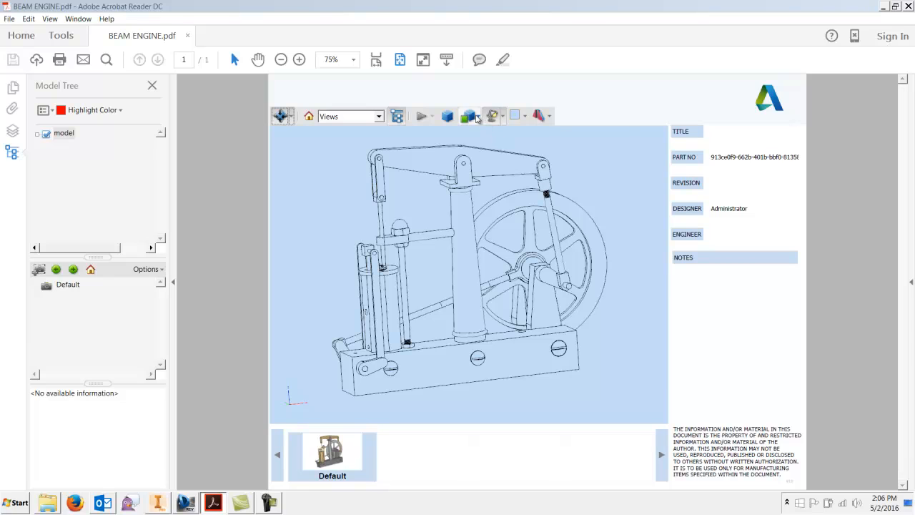
left_click(468, 115)
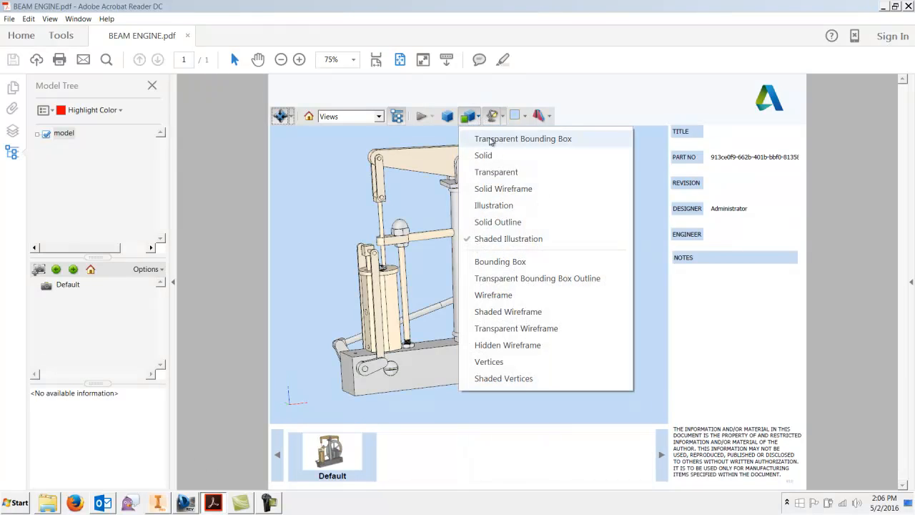
left_click(493, 294)
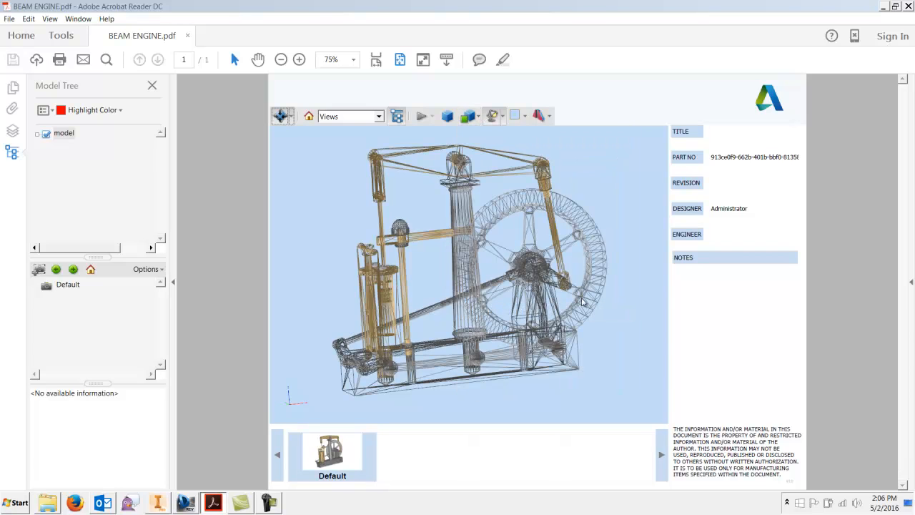
left_click(465, 116)
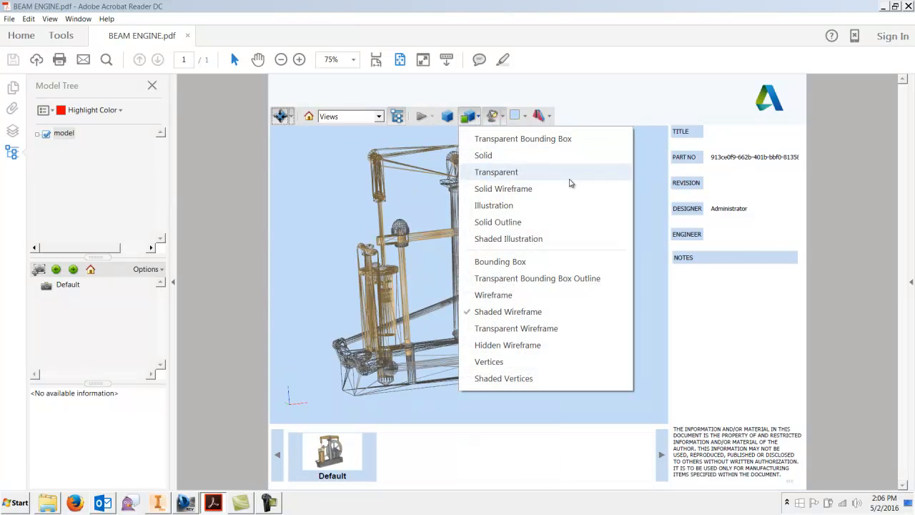
left_click(482, 155)
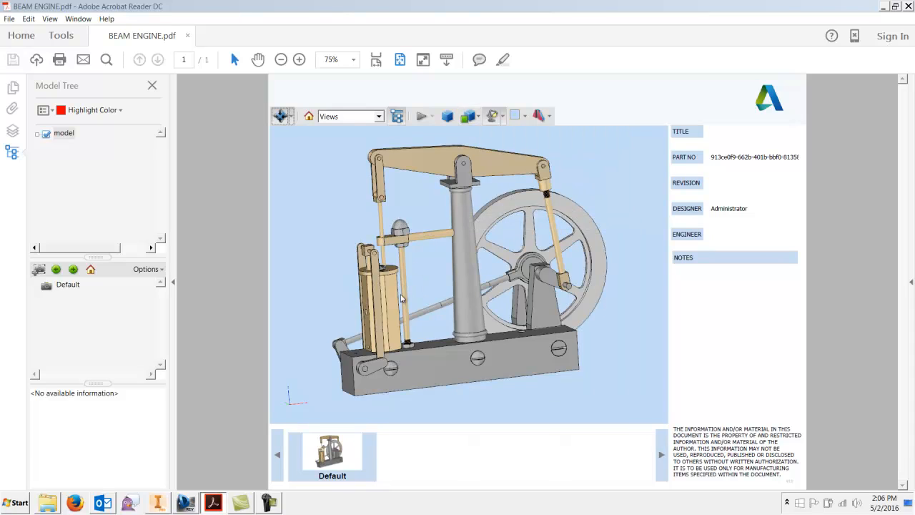
mouse_move(338, 329)
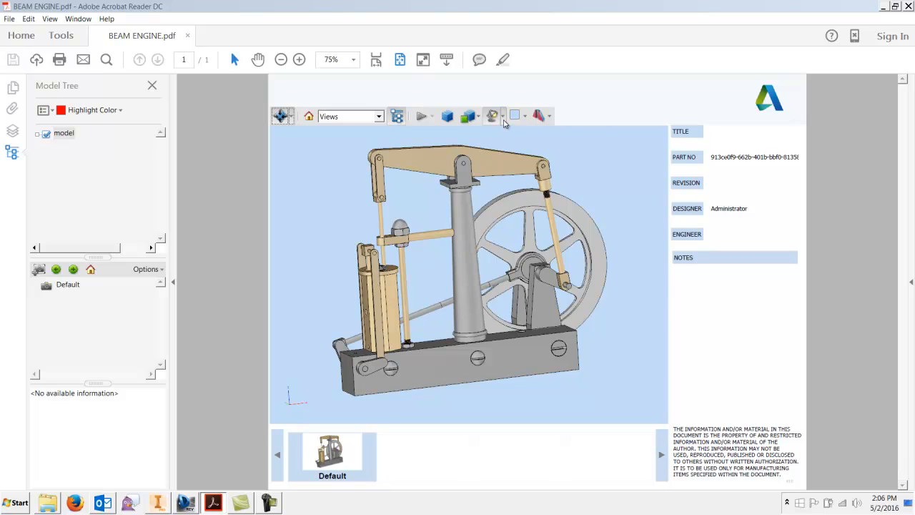
left_click(502, 116)
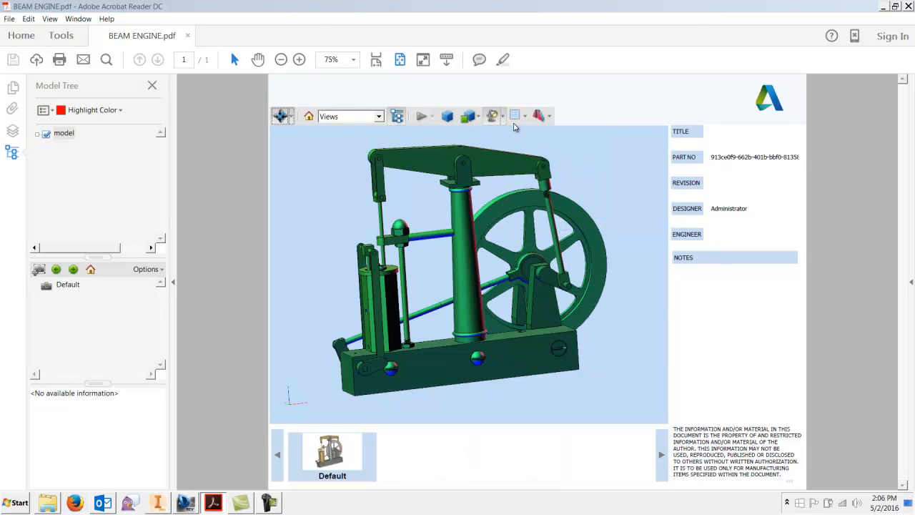
- Restore default lighting, then try pink and red backgrounds before settling on teal
left_click(516, 115)
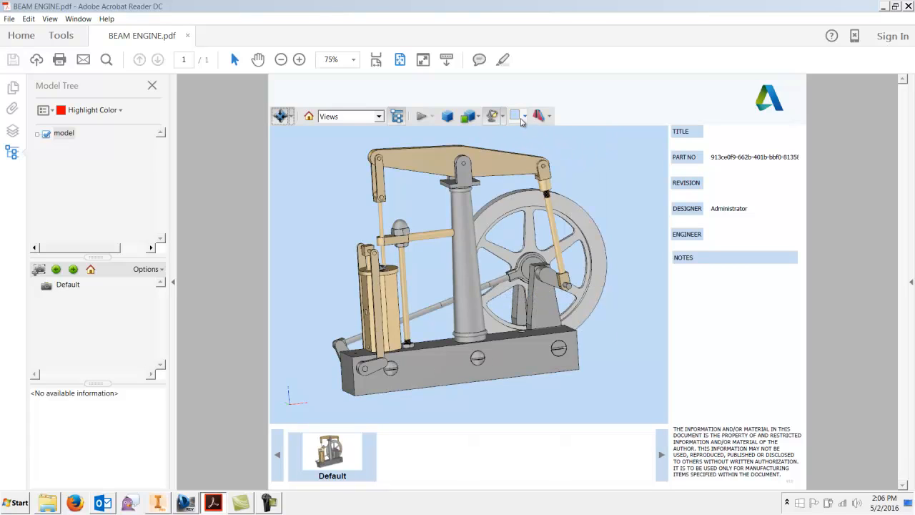
mouse_move(515, 116)
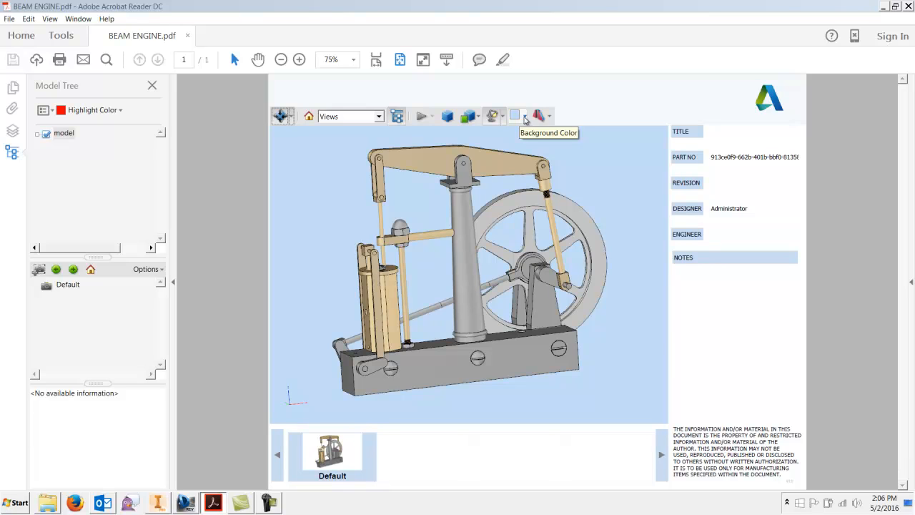
mouse_move(522, 153)
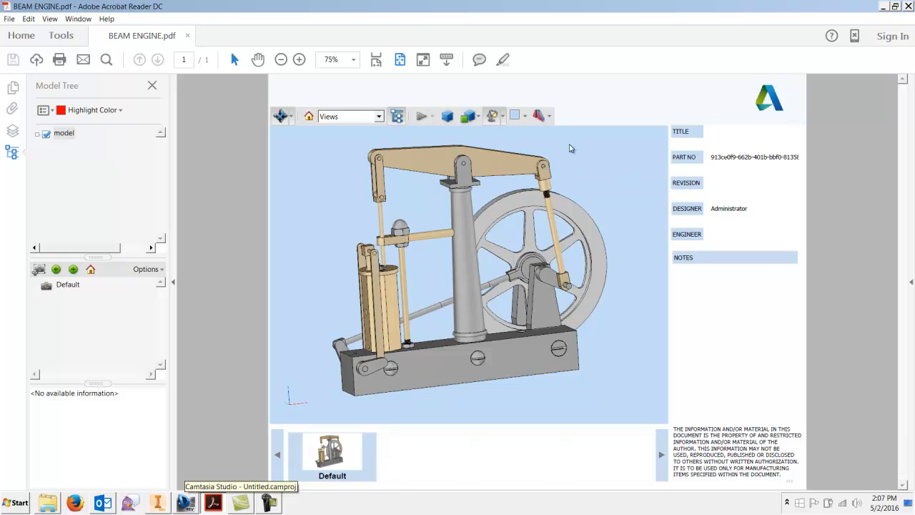
left_click(525, 115)
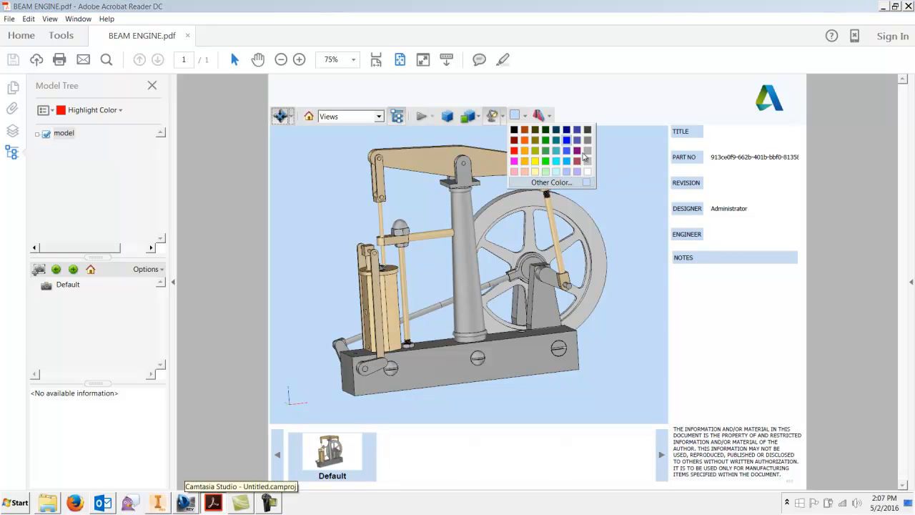
left_click(641, 182)
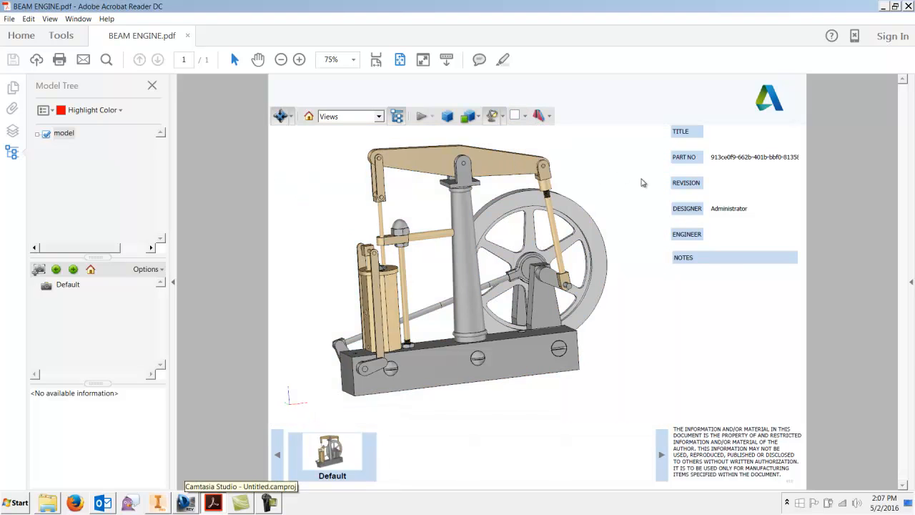
left_click(516, 116)
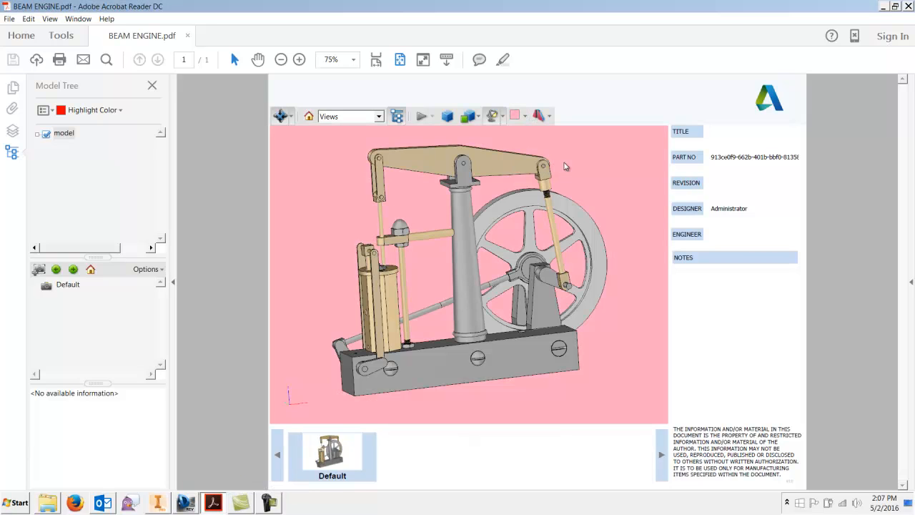
left_click(522, 115)
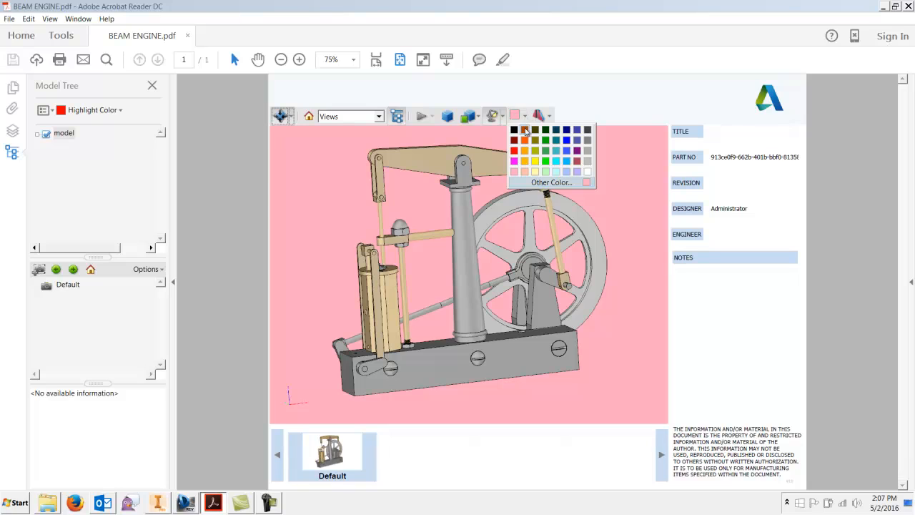
left_click(513, 130)
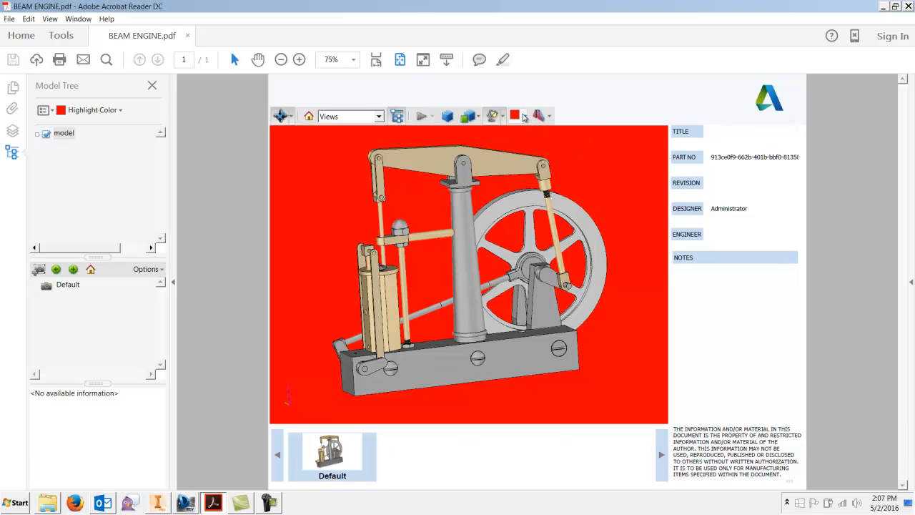
left_click(523, 115)
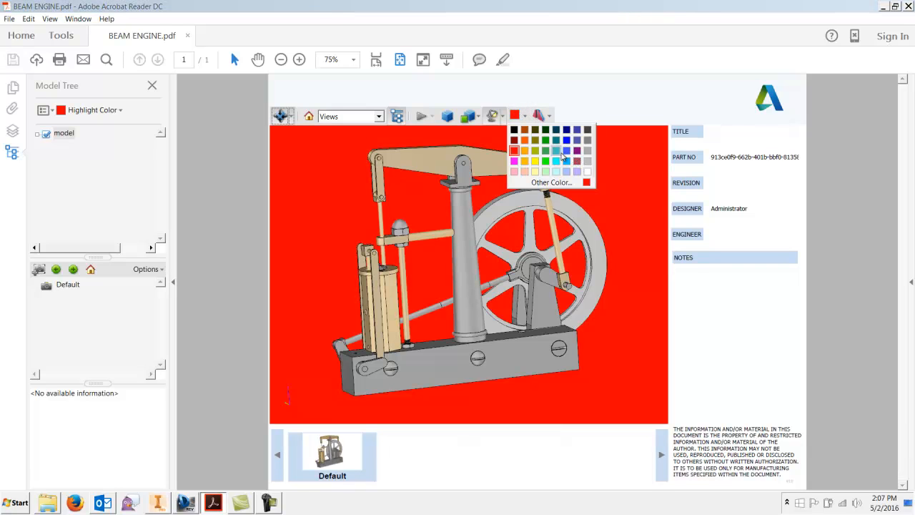
left_click(556, 150)
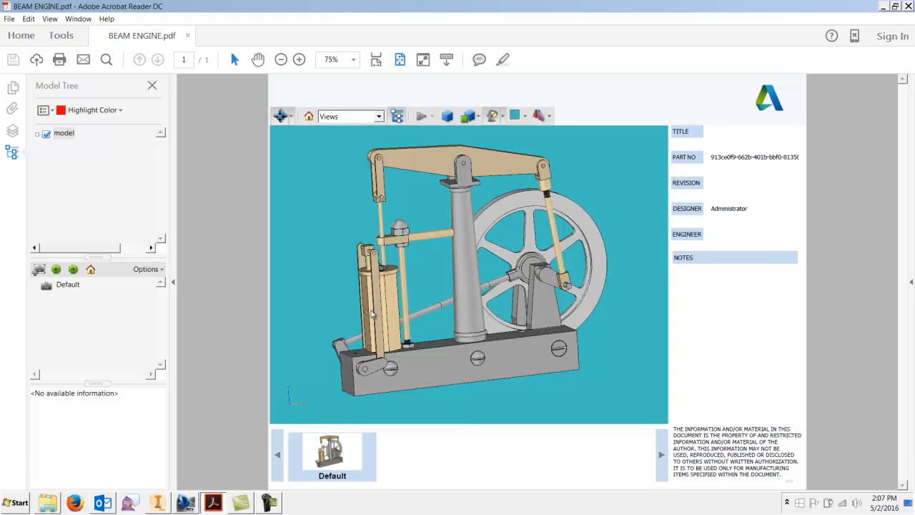
mouse_move(316, 318)
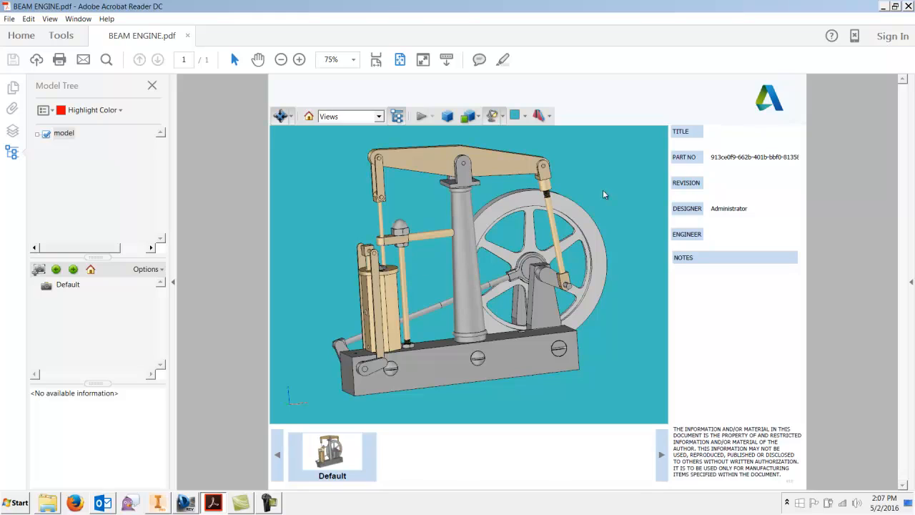
mouse_move(632, 262)
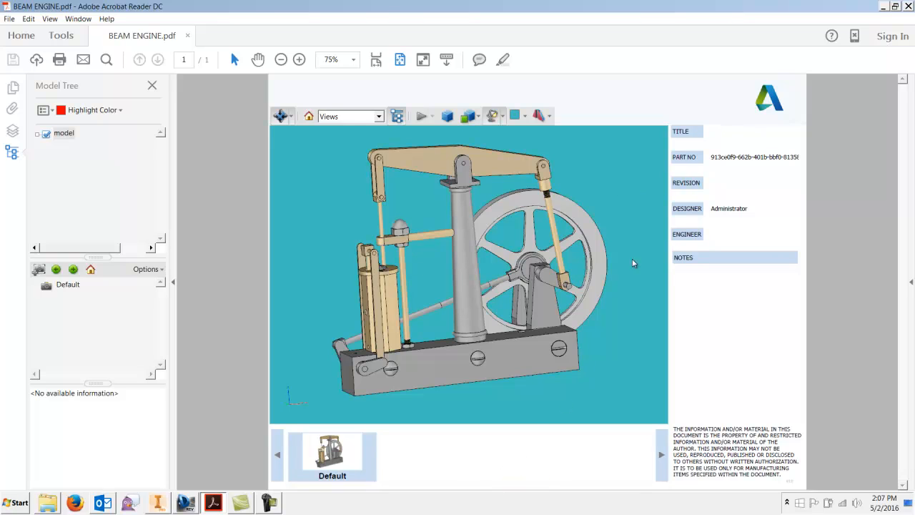
mouse_move(447, 116)
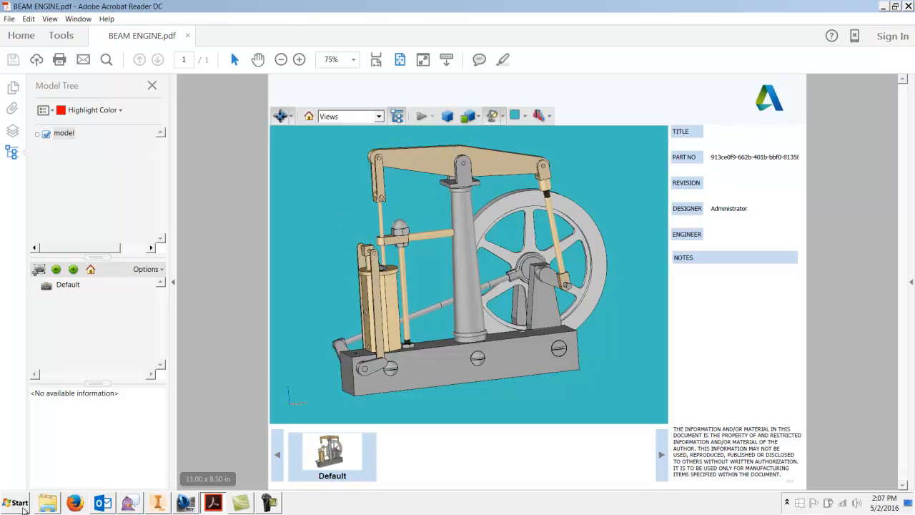
mouse_move(418, 325)
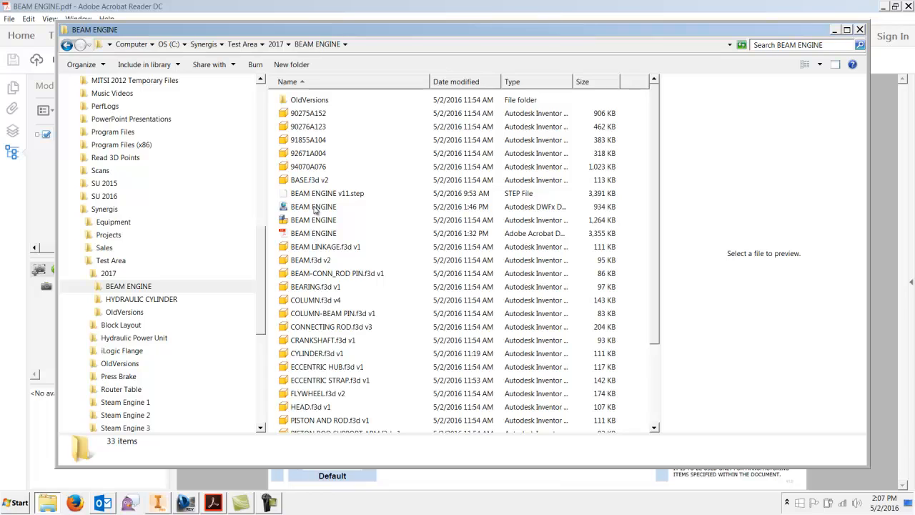
mouse_move(570, 202)
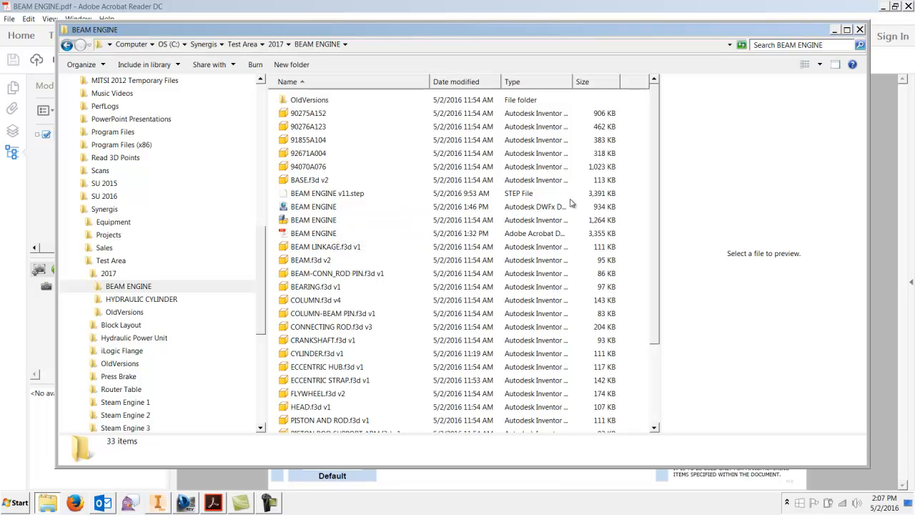
mouse_move(613, 210)
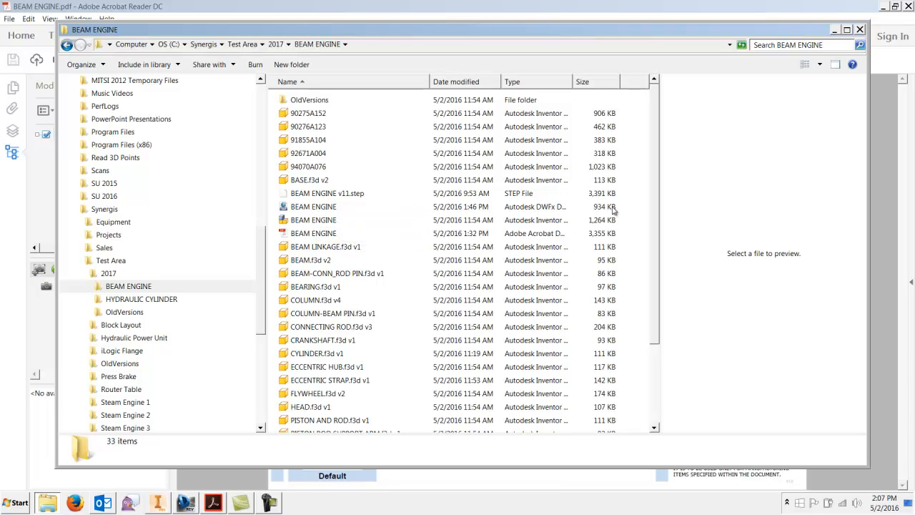
mouse_move(472, 247)
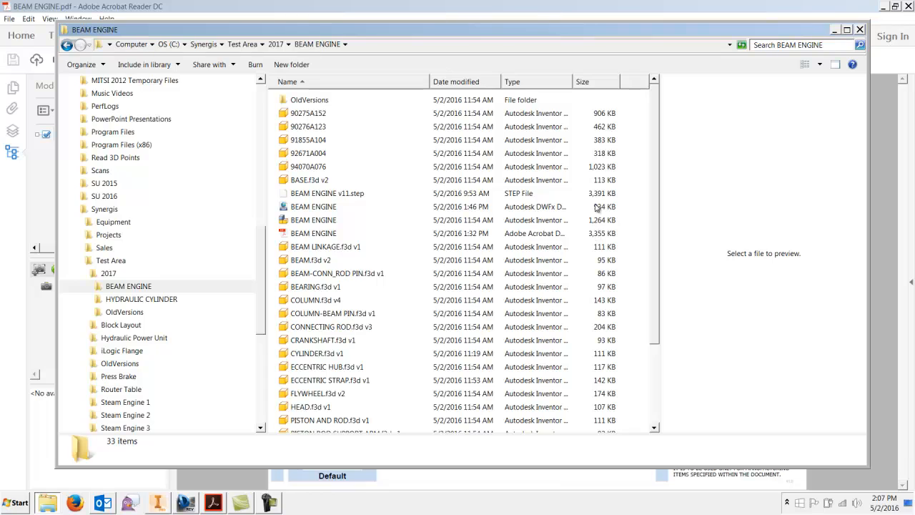
mouse_move(592, 236)
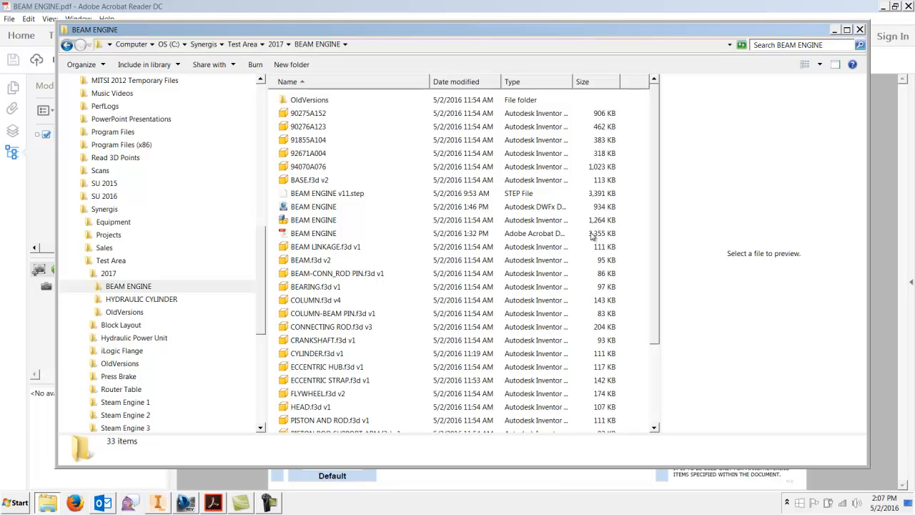
mouse_move(836, 31)
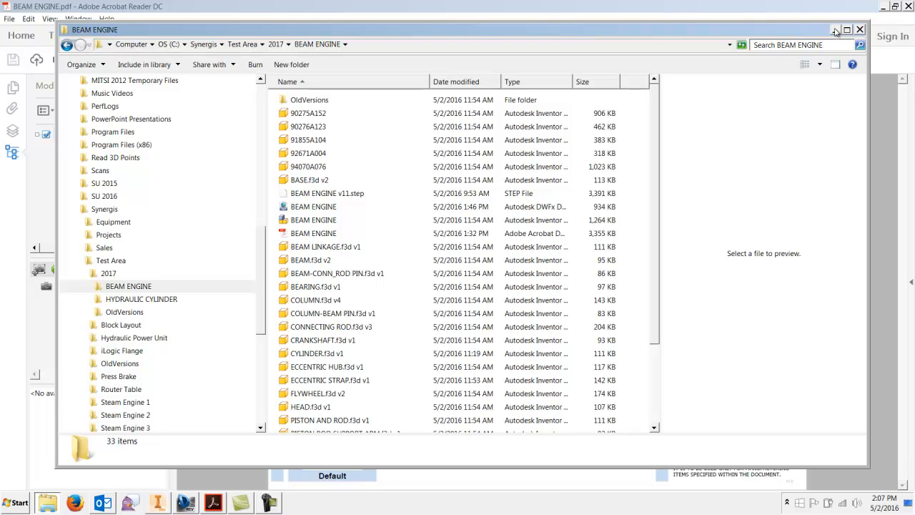
left_click(846, 29)
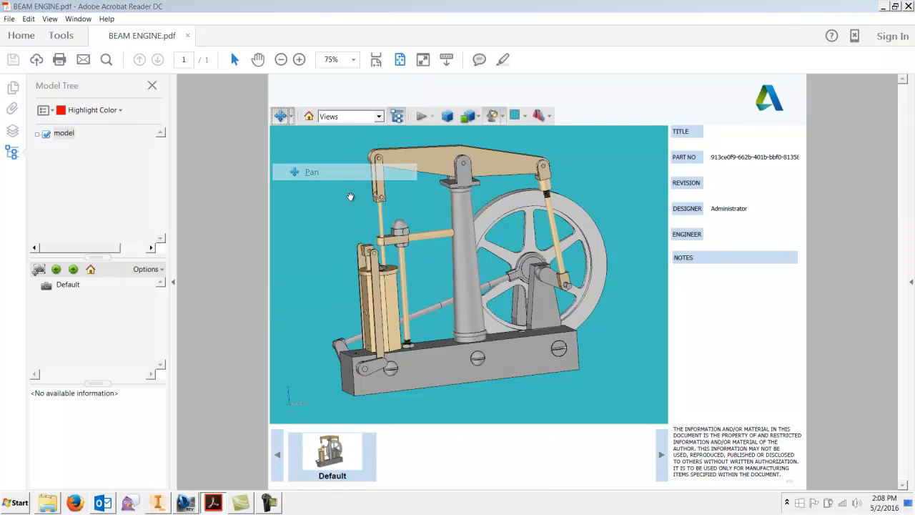
- Orbit the teal-backed beam engine to another angle and back toward its front view
left_click_drag(350, 196, 324, 159)
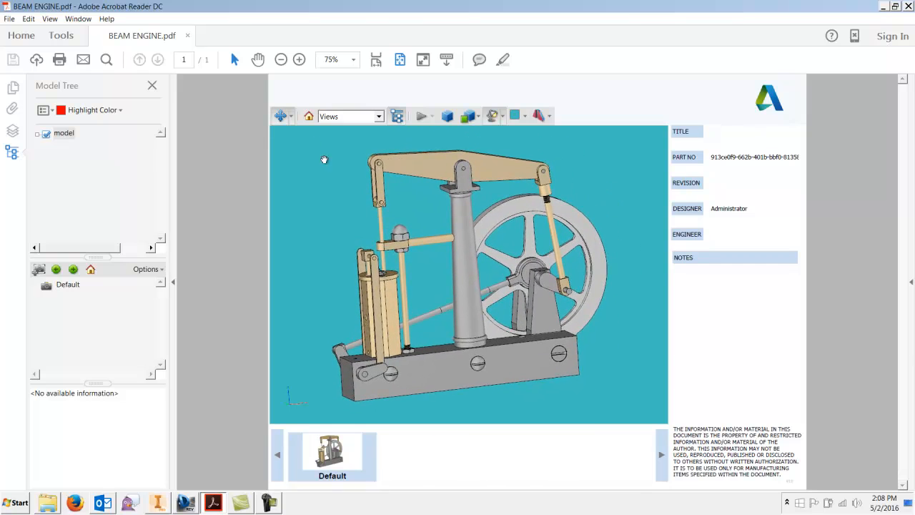
left_click(278, 116)
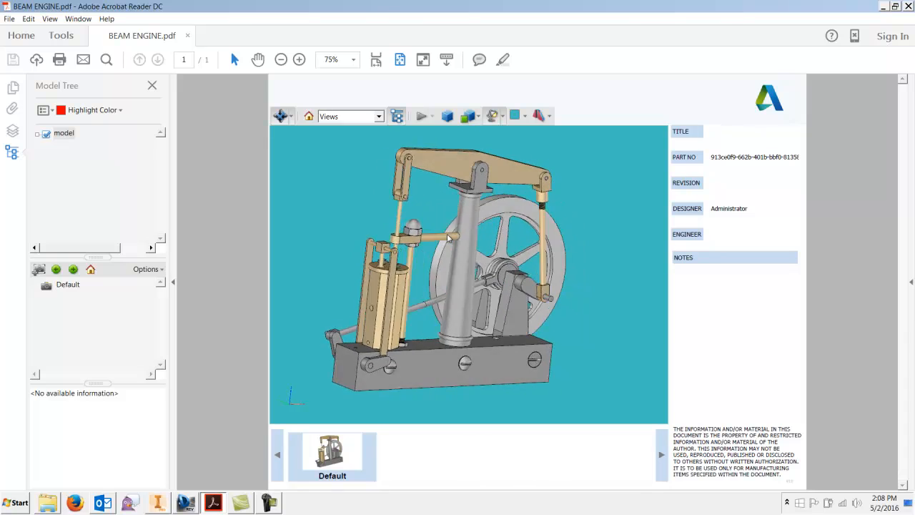
left_click_drag(450, 236, 500, 264)
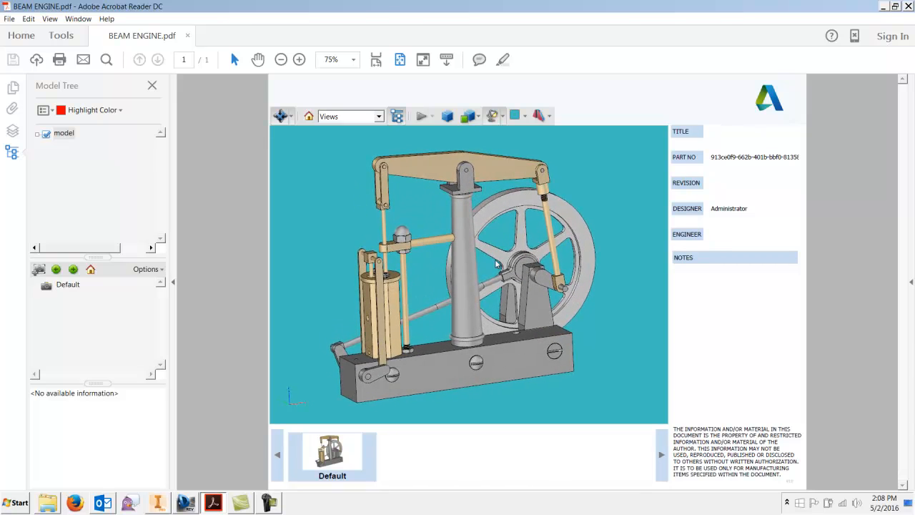
mouse_move(121, 474)
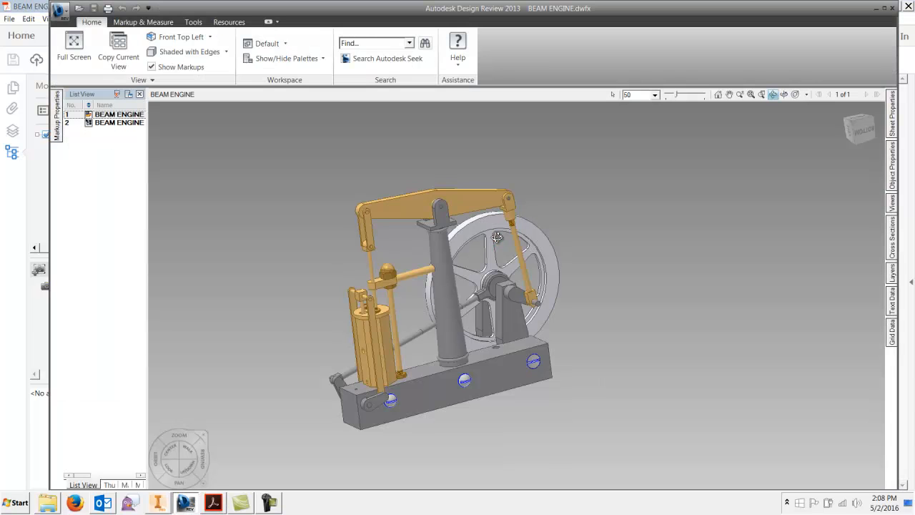
mouse_move(456, 273)
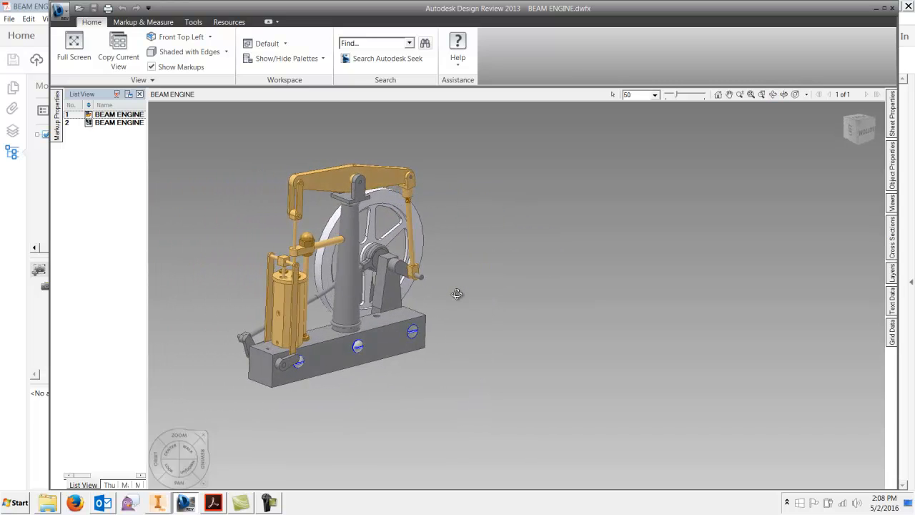
- Turn the DWFx beam engine frontal and place the Acrobat PDF window beside Design Review
left_click_drag(458, 293, 604, 261)
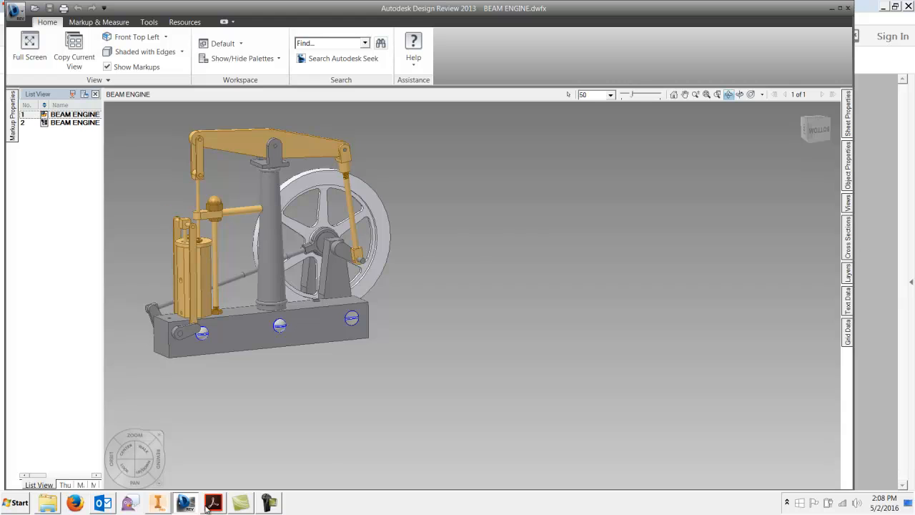
left_click(213, 503)
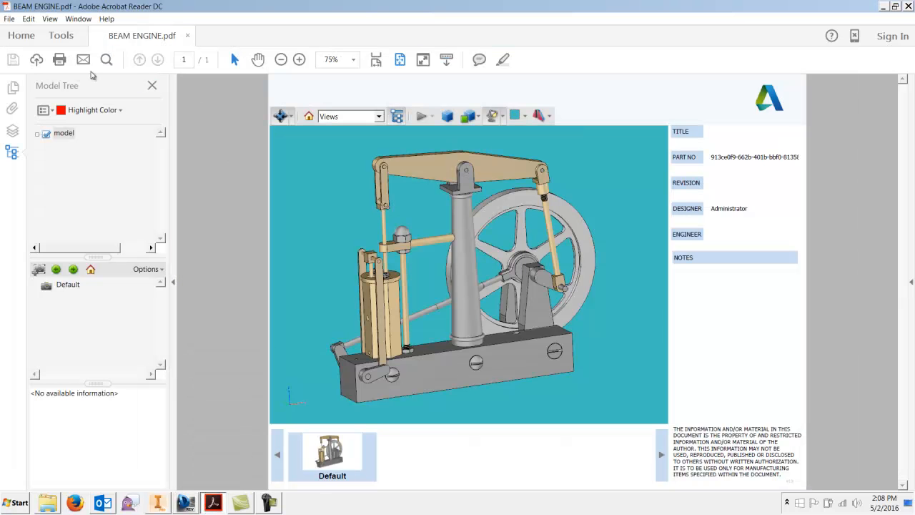
left_click(152, 85)
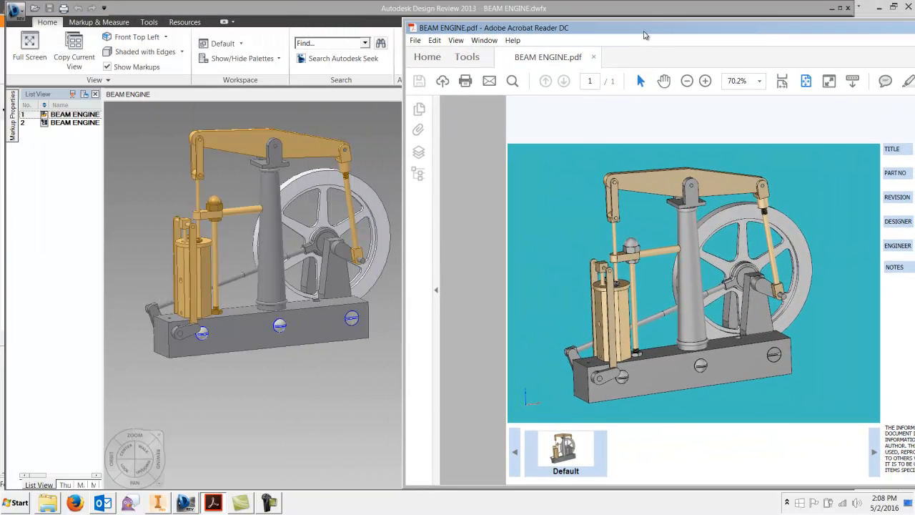
- Activate and slightly rotate the PDF beam engine, then center and maximize the Acrobat window
left_click(693, 278)
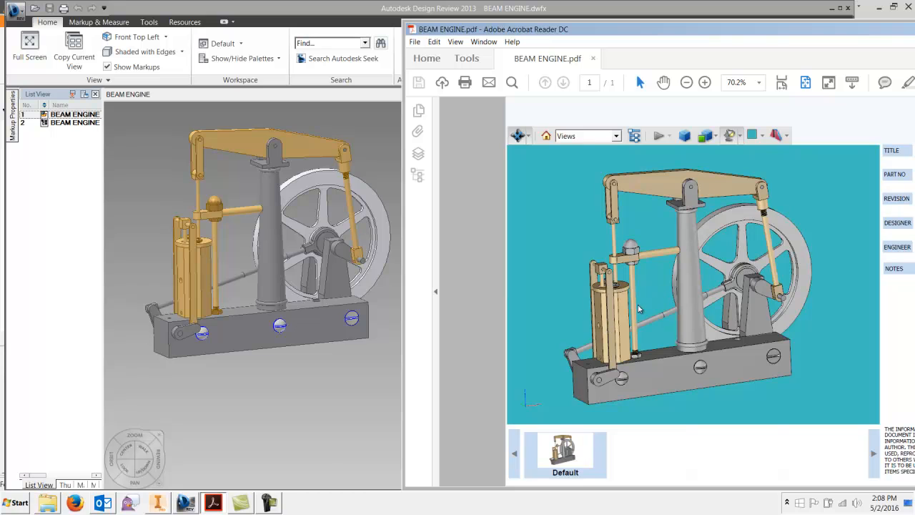
left_click_drag(640, 309, 629, 304)
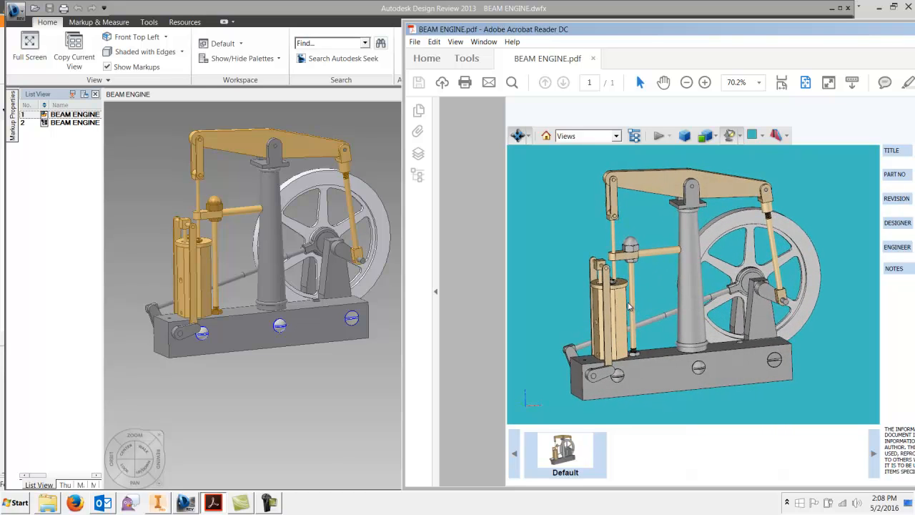
mouse_move(696, 256)
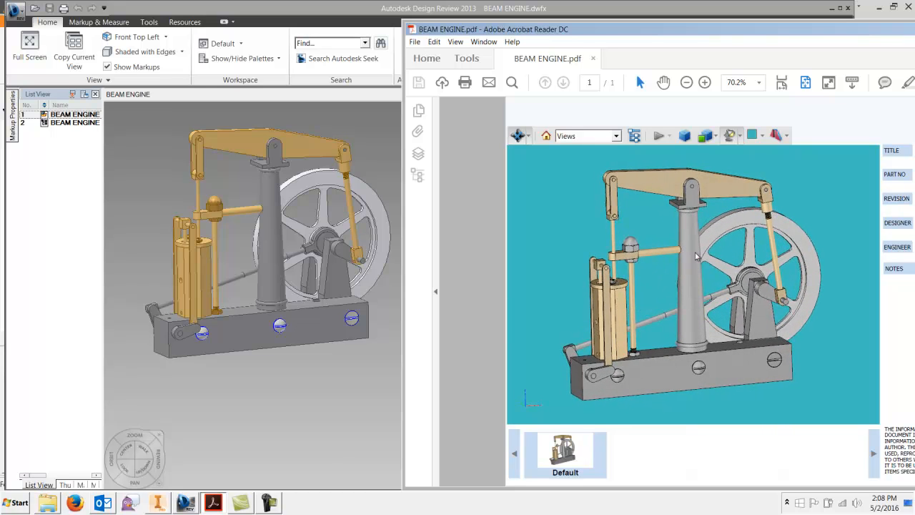
left_click_drag(696, 256, 726, 320)
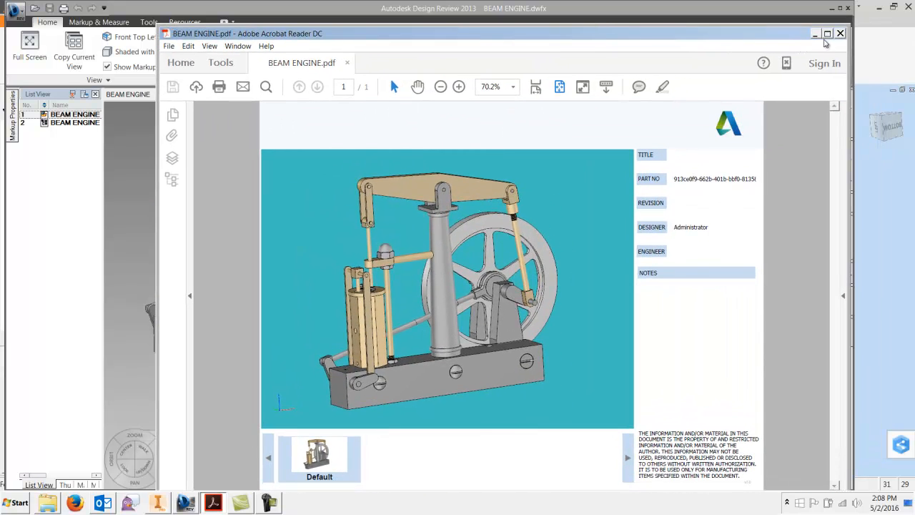
left_click(827, 32)
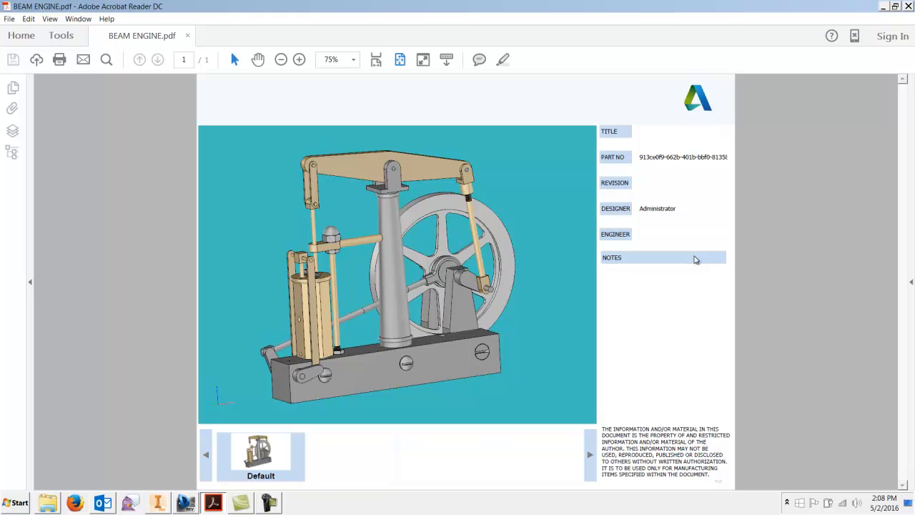
mouse_move(781, 247)
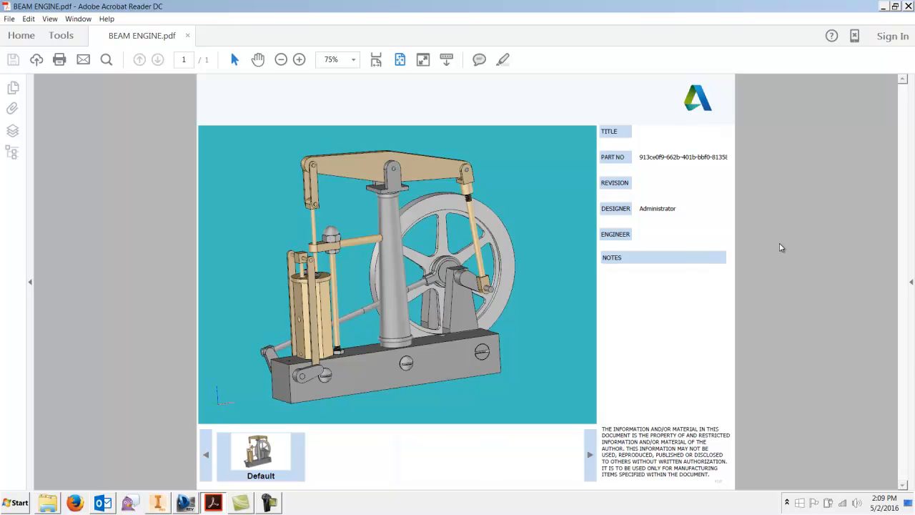